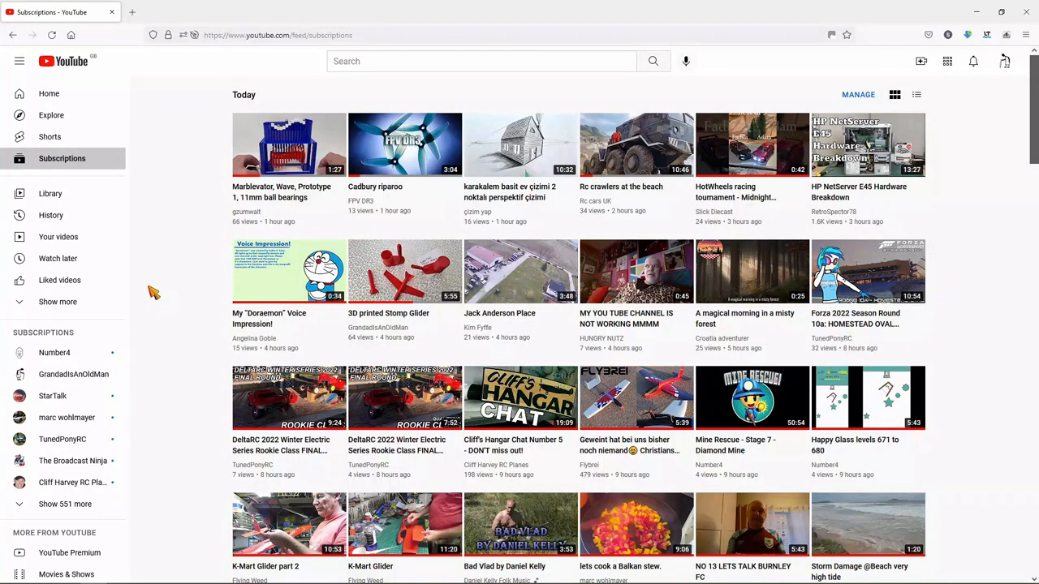
Step: Open the '3D printed Stomp Glider' video from the subscriptions feed
{"action": "left_click", "coordinate": [404, 271]}
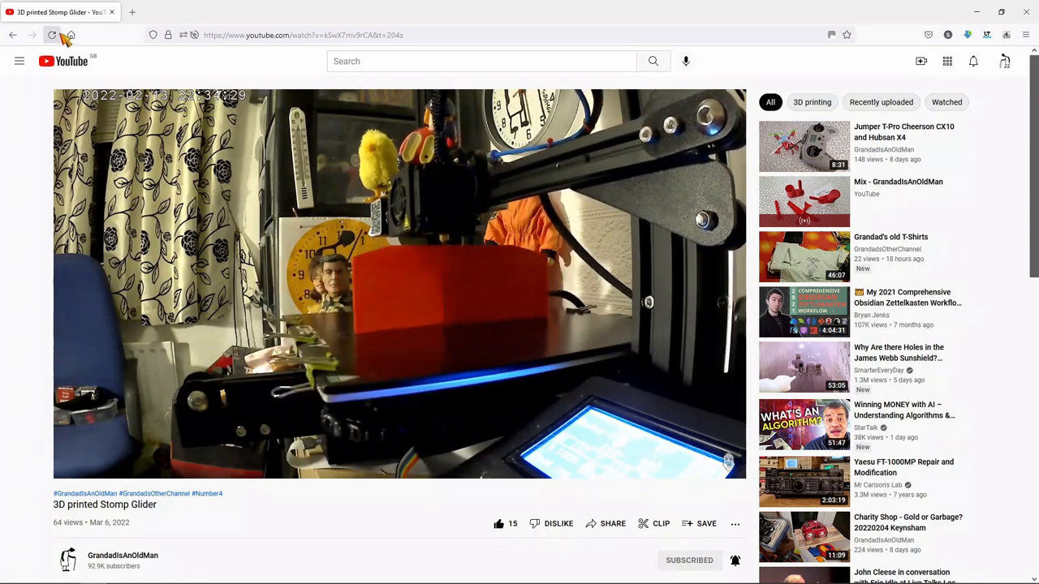
Step: Reload the Stomp Glider watch page twice so it restarts with the advert
{"action": "left_click", "coordinate": [52, 36]}
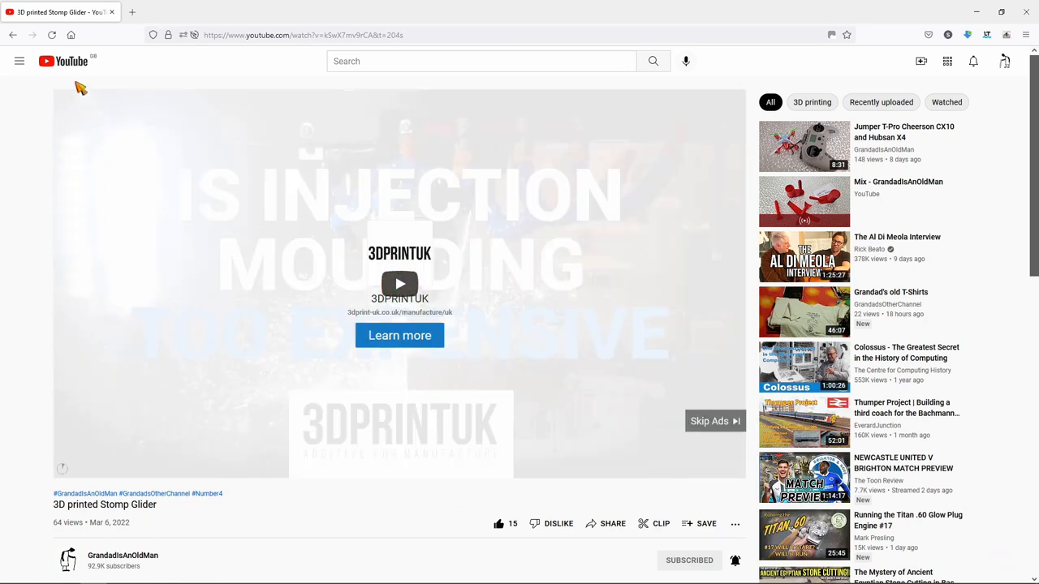
{"action": "mouse_move", "coordinate": [51, 36]}
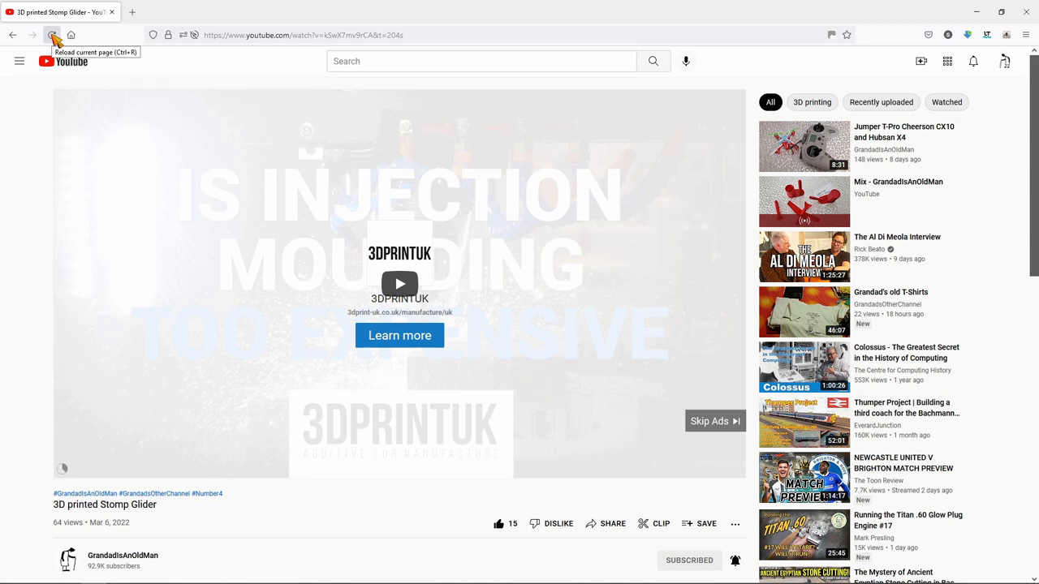
{"action": "left_click", "coordinate": [52, 36]}
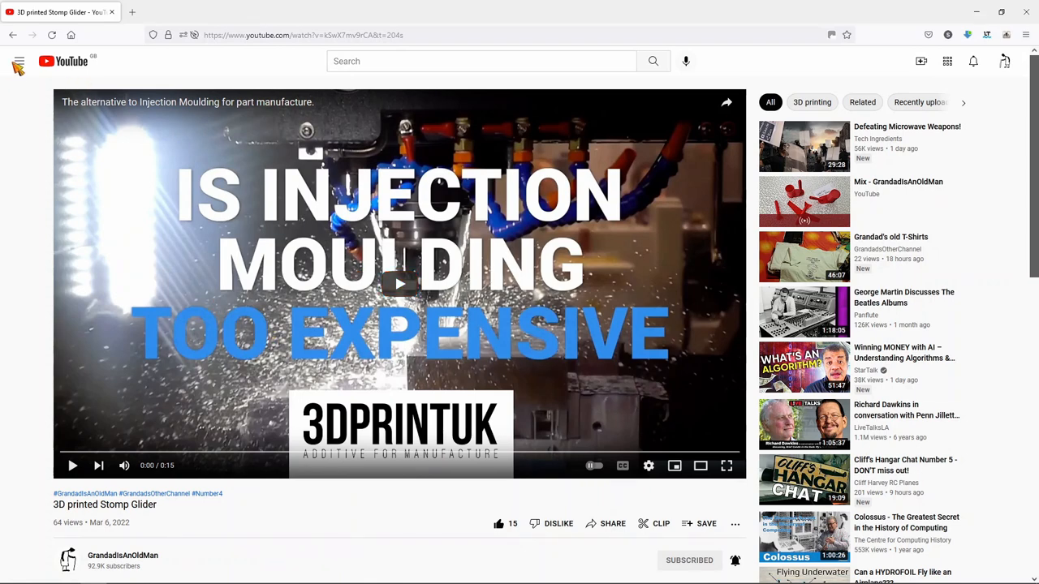
Step: Return to the subscriptions feed via the navigation menu and reopen the Stomp Glider video
{"action": "left_click", "coordinate": [20, 62]}
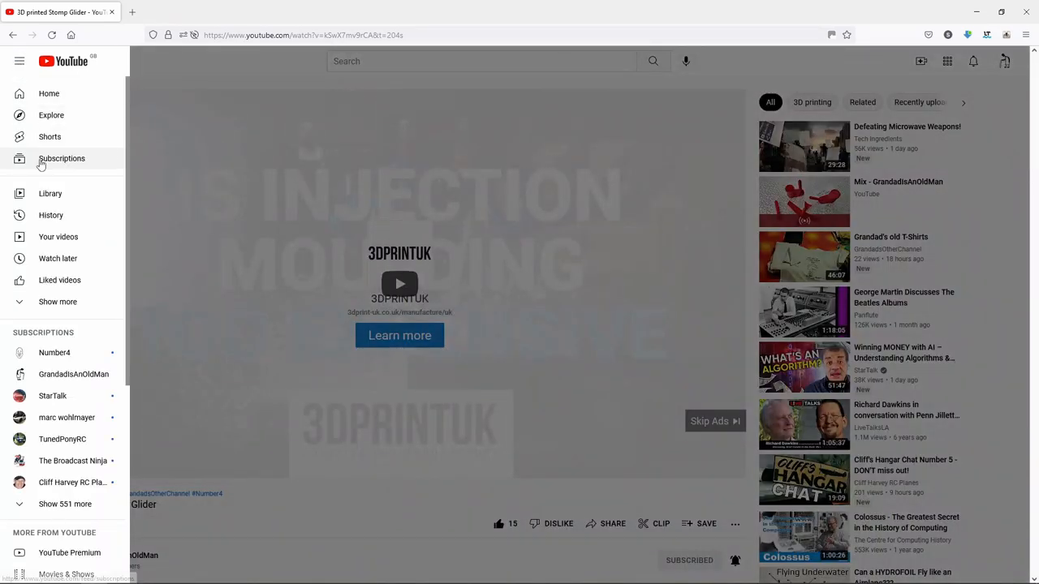
{"action": "left_click", "coordinate": [62, 160]}
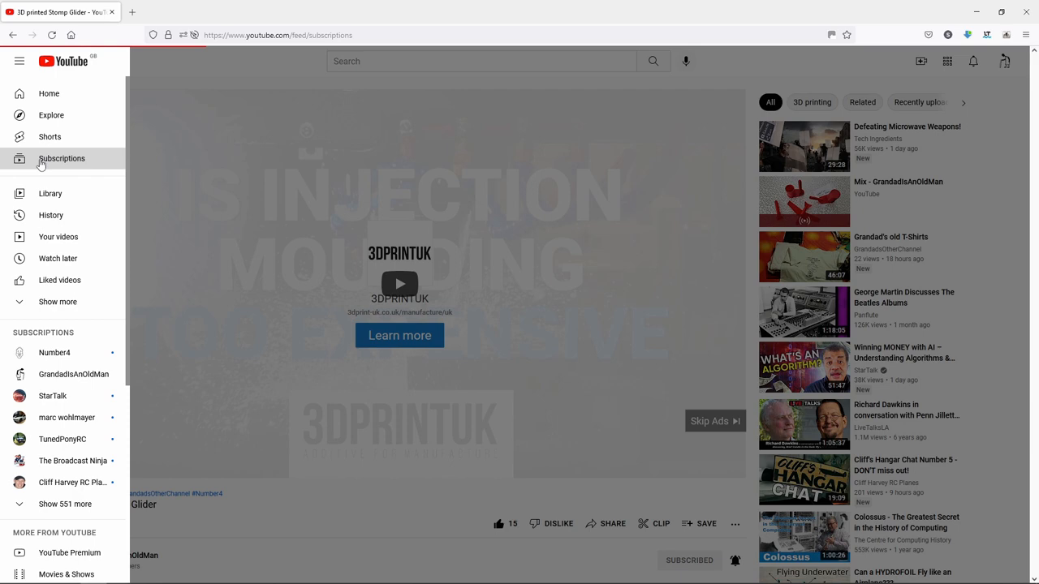
{"action": "left_click", "coordinate": [61, 159]}
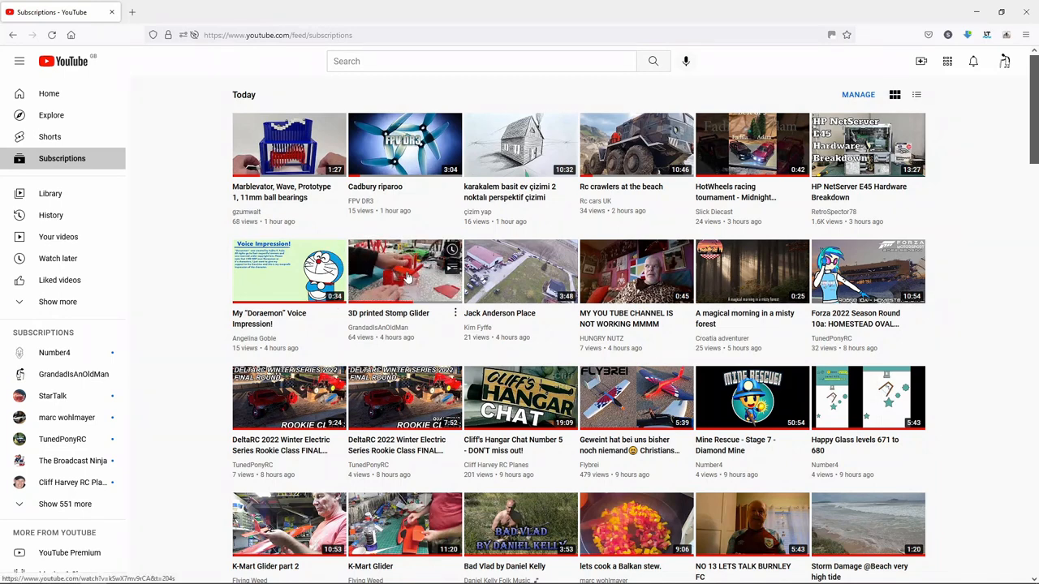
{"action": "left_click", "coordinate": [405, 272]}
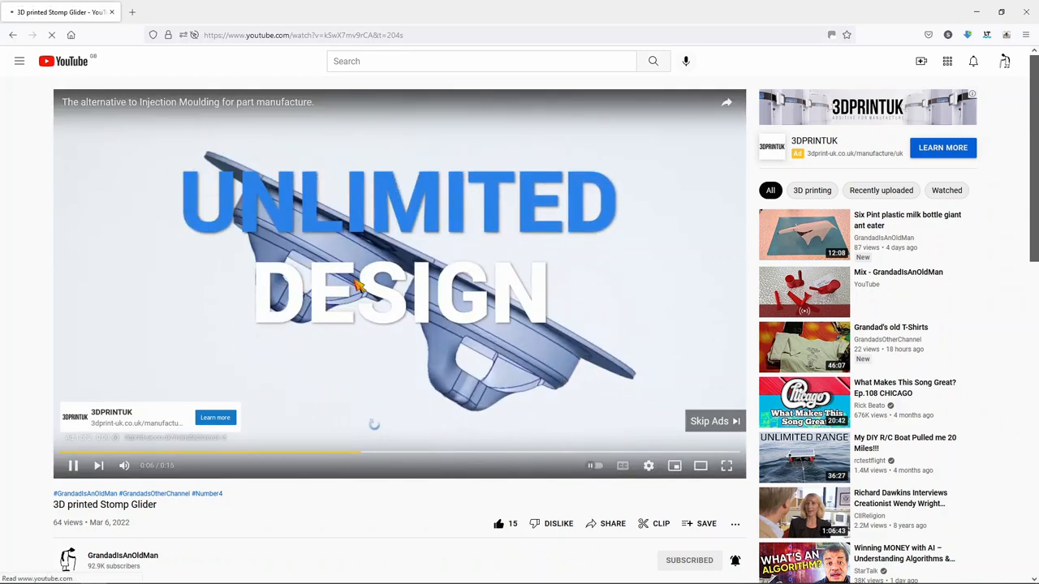
Step: Skip the advert and switch autoplay off on the Stomp Glider video
{"action": "left_click", "coordinate": [708, 421]}
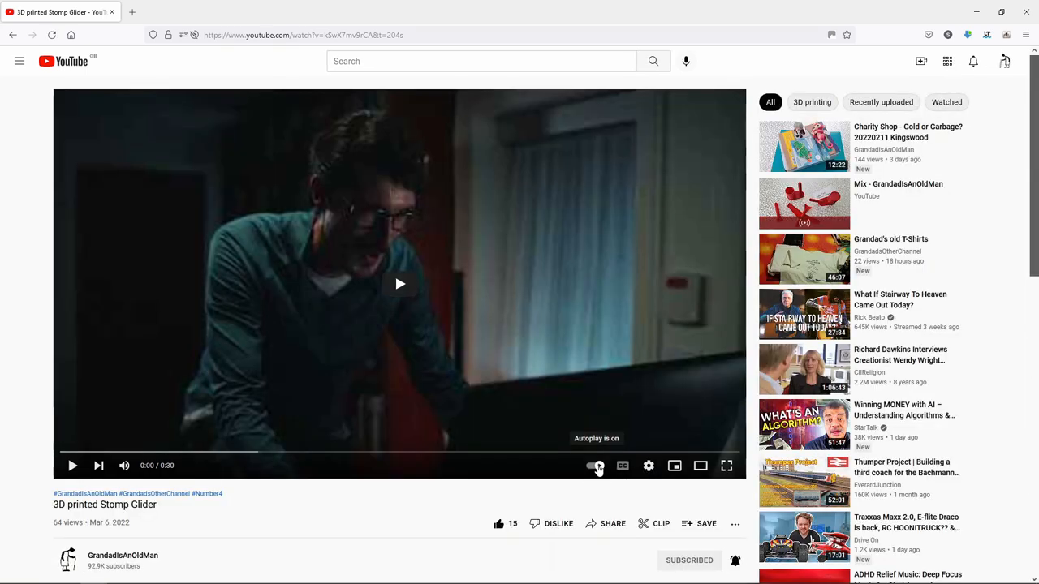
{"action": "left_click", "coordinate": [594, 464]}
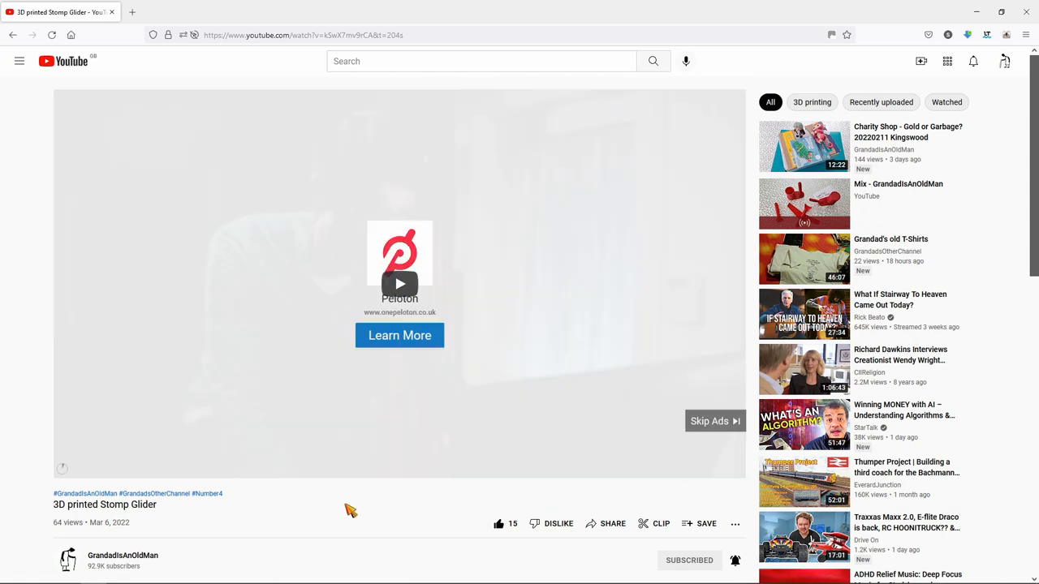
{"action": "mouse_move", "coordinate": [143, 138]}
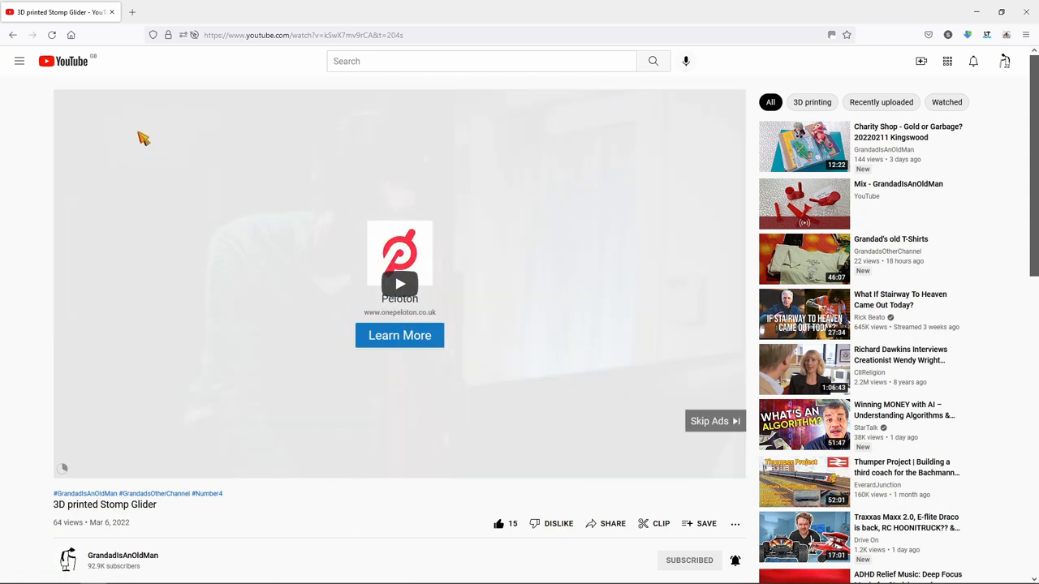
{"action": "mouse_move", "coordinate": [203, 215]}
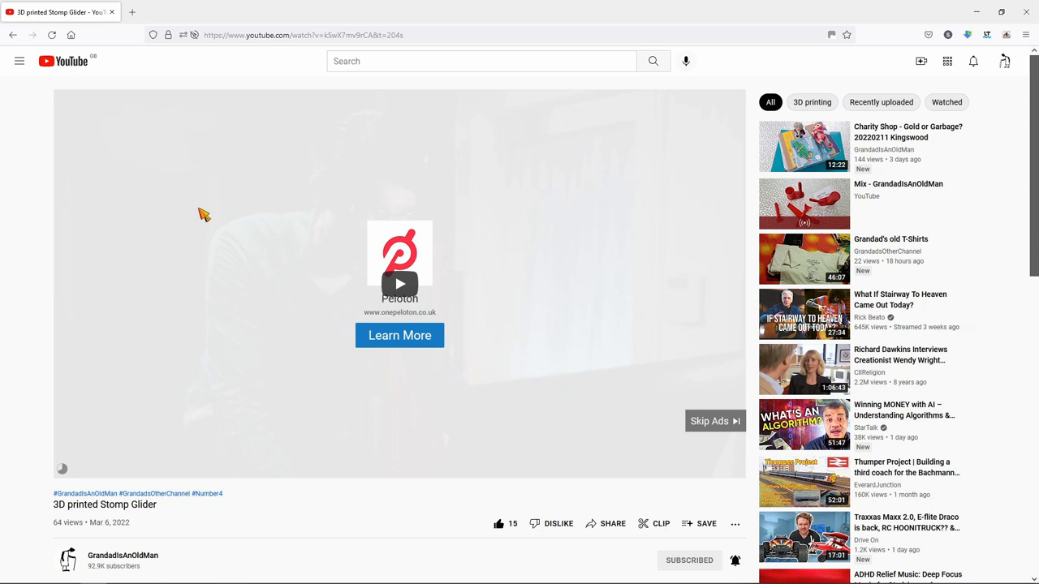
{"action": "mouse_move", "coordinate": [783, 160]}
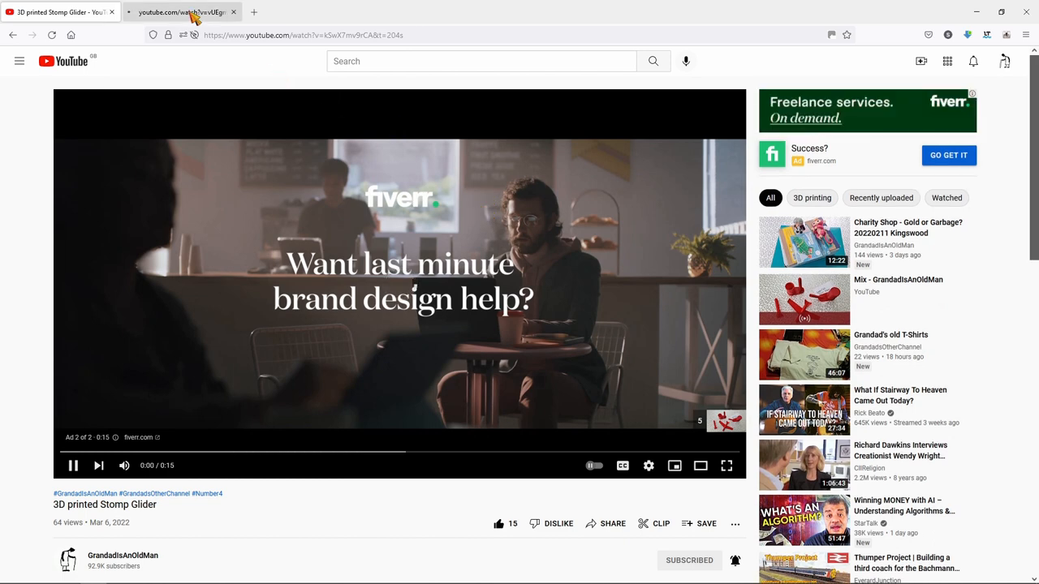
Step: Switch to the new Charity Shop tab and check the playback settings there
{"action": "left_click", "coordinate": [804, 242]}
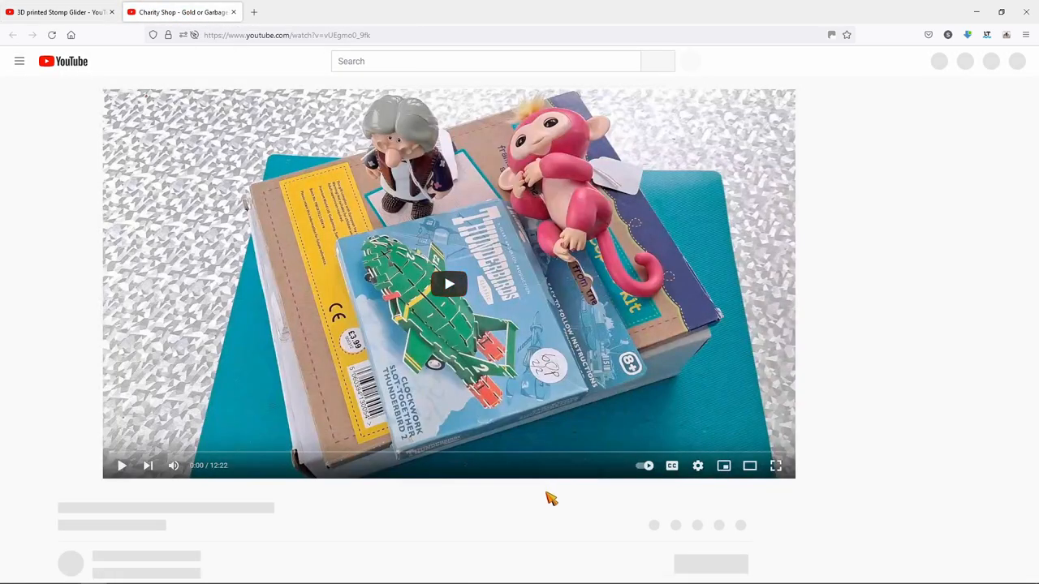
{"action": "left_click", "coordinate": [648, 464]}
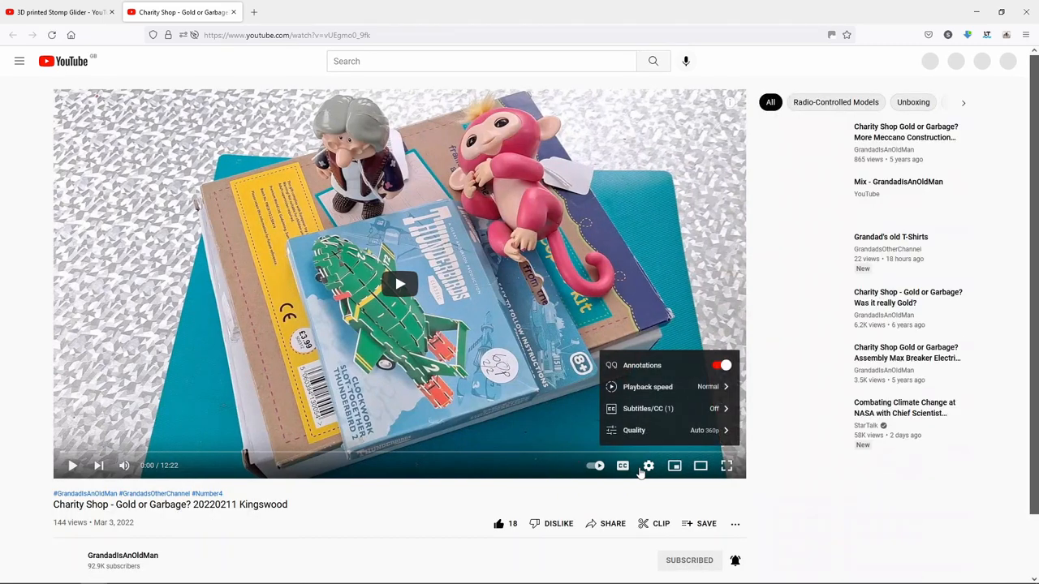
{"action": "left_click", "coordinate": [650, 464]}
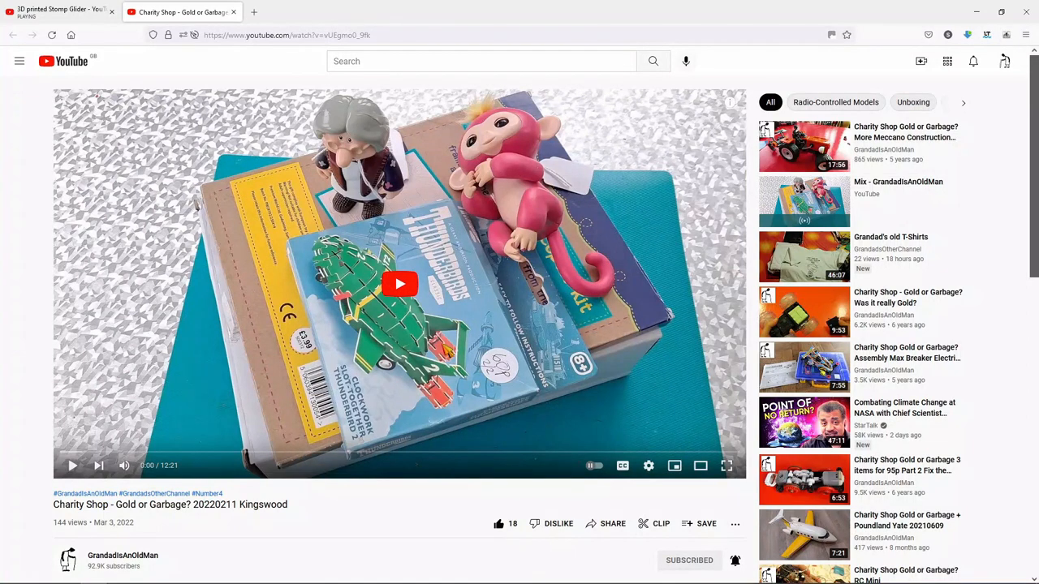
{"action": "mouse_move", "coordinate": [179, 162]}
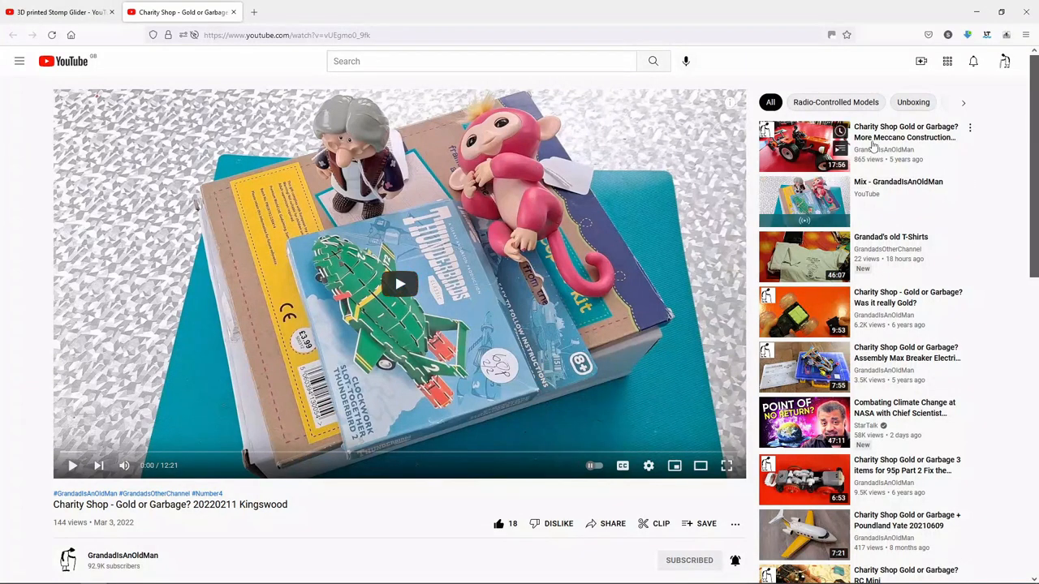
{"action": "mouse_move", "coordinate": [799, 143]}
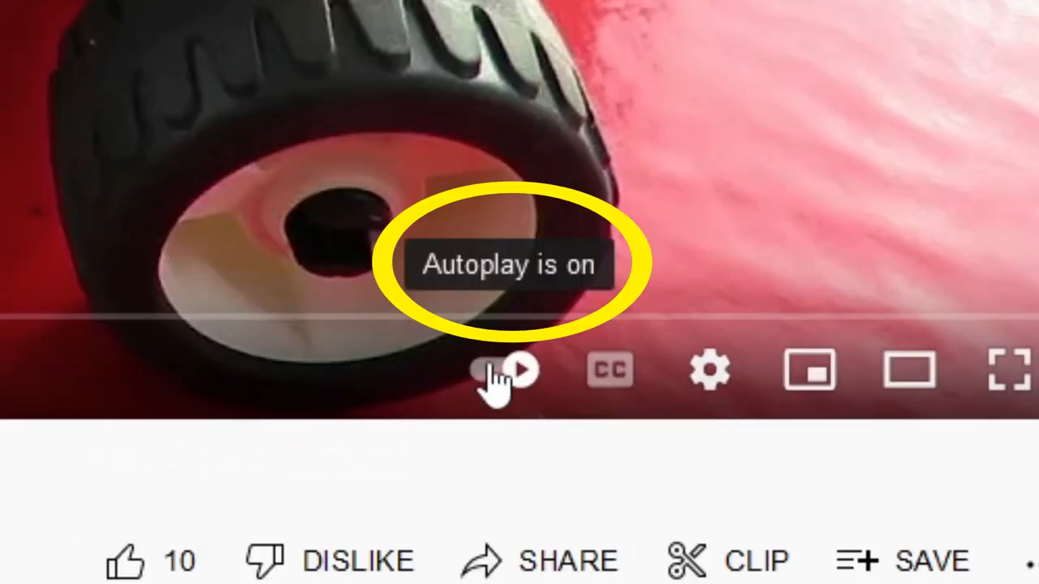
Step: Open the 'Silent movie' recommendation in a new tab and bring up the navigation menu
{"action": "left_click", "coordinate": [495, 371]}
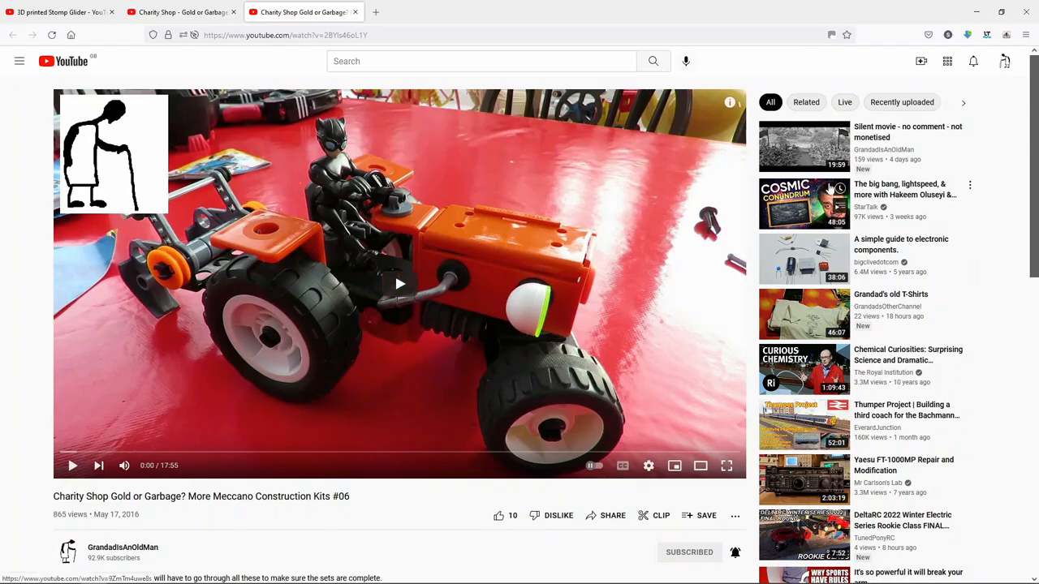
{"action": "right_click", "coordinate": [804, 146]}
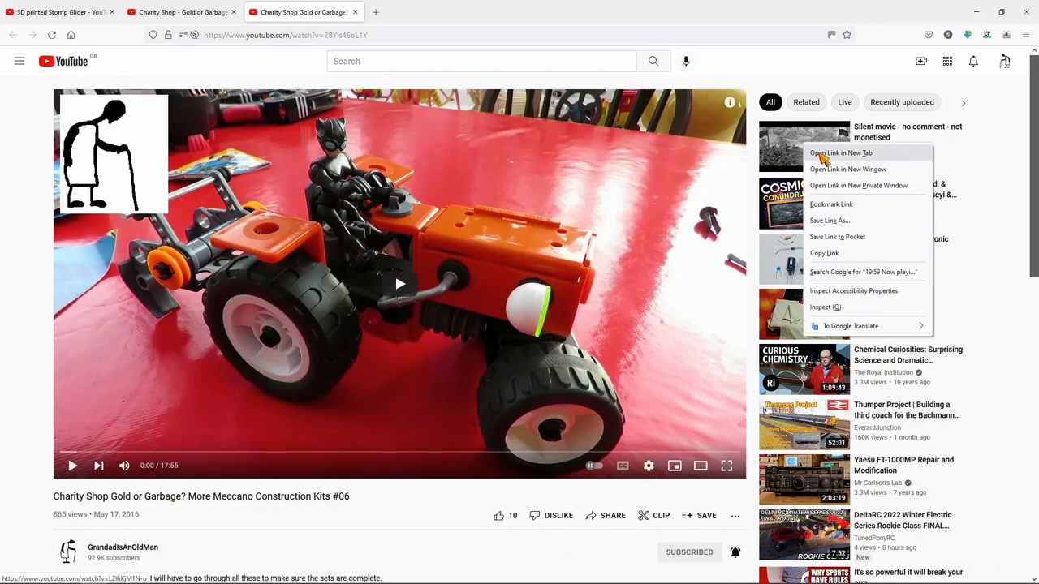
{"action": "left_click", "coordinate": [841, 153]}
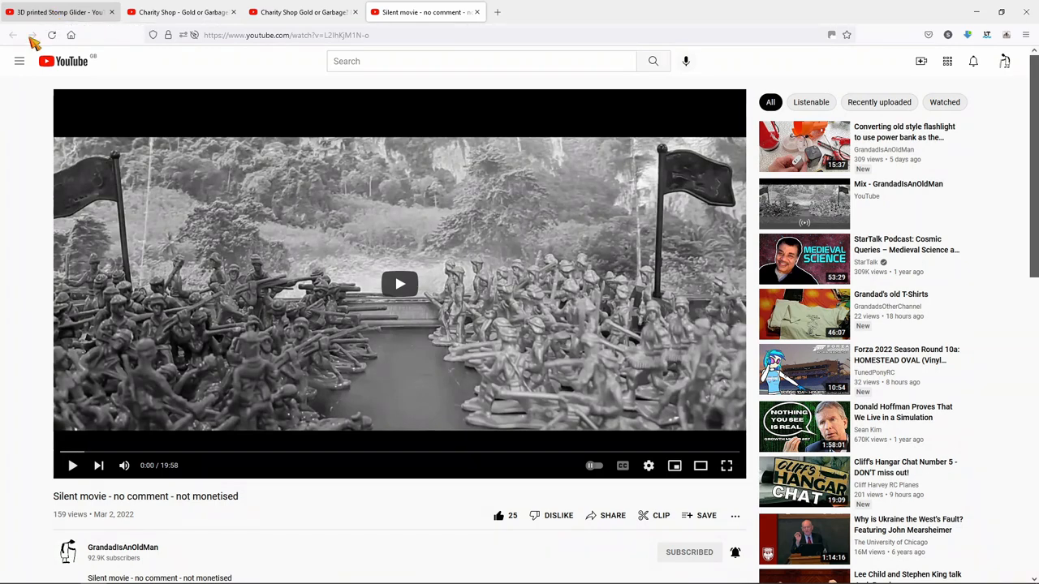
{"action": "left_click", "coordinate": [20, 62]}
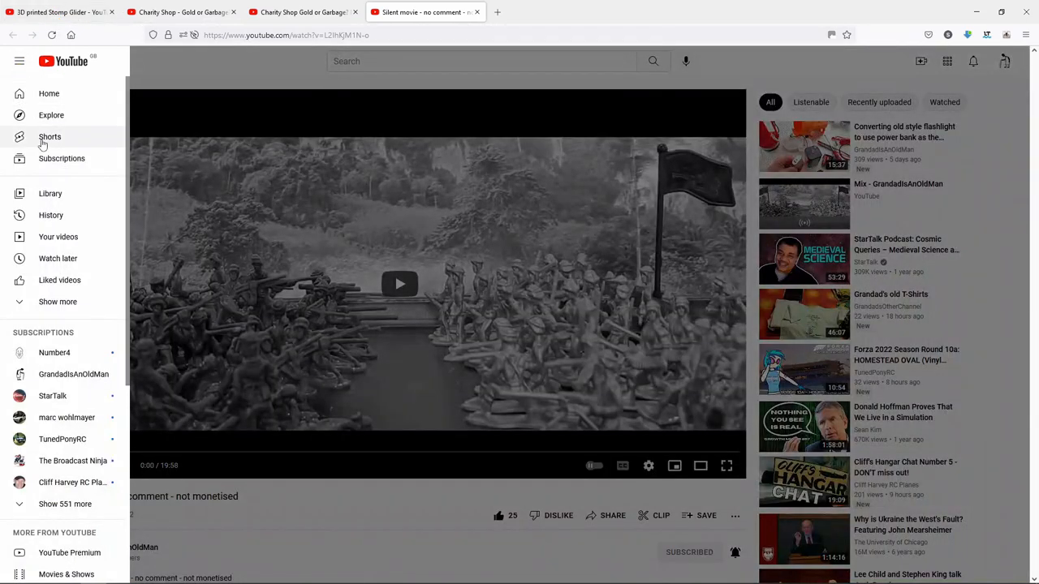
Step: Go to the subscriptions feed, reopen the Stomp Glider video and toggle autoplay
{"action": "left_click", "coordinate": [62, 159]}
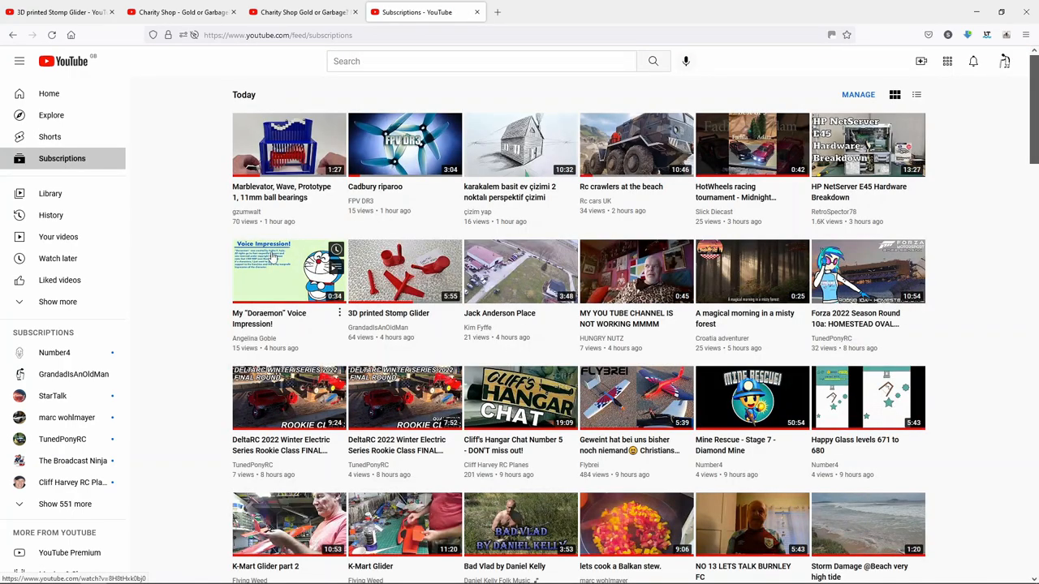
{"action": "mouse_move", "coordinate": [404, 270]}
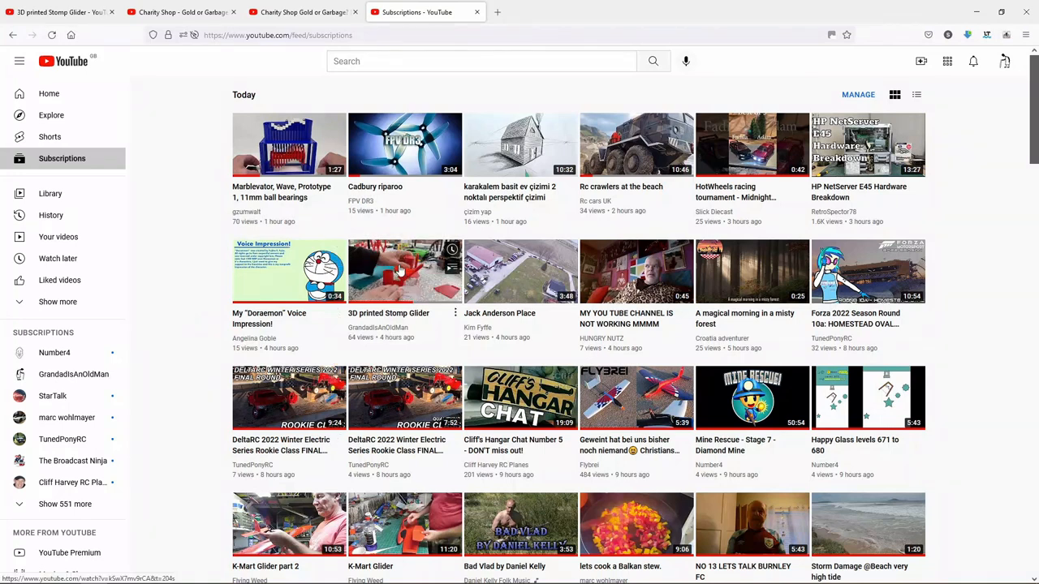
{"action": "left_click", "coordinate": [405, 271]}
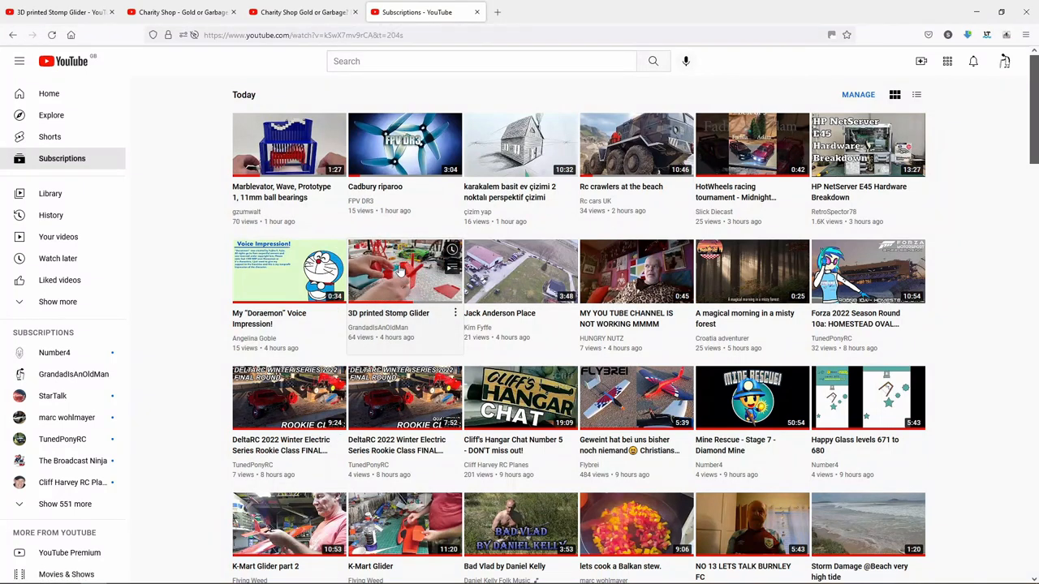
{"action": "left_click", "coordinate": [404, 271]}
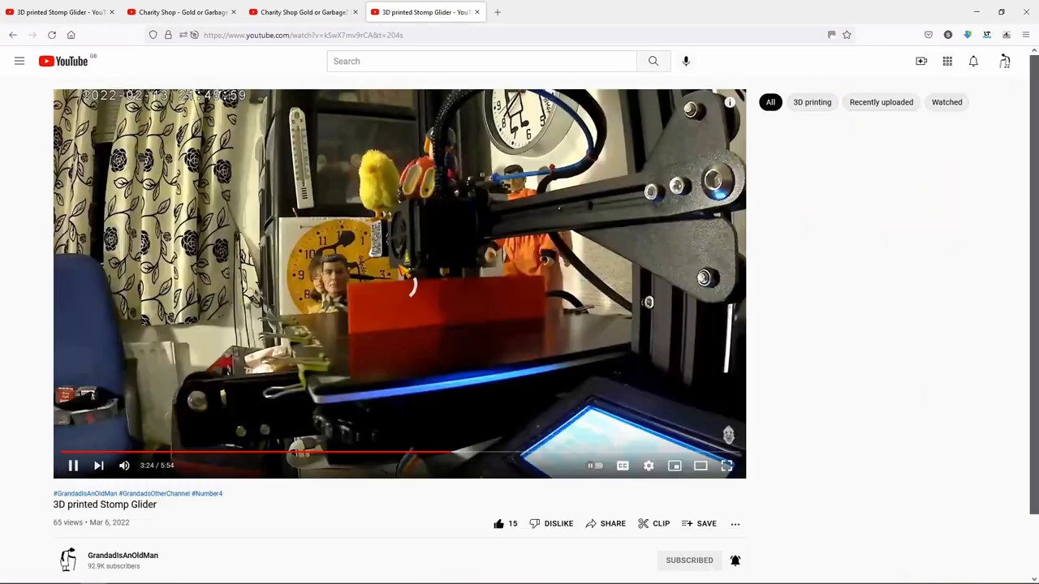
{"action": "left_click", "coordinate": [592, 464]}
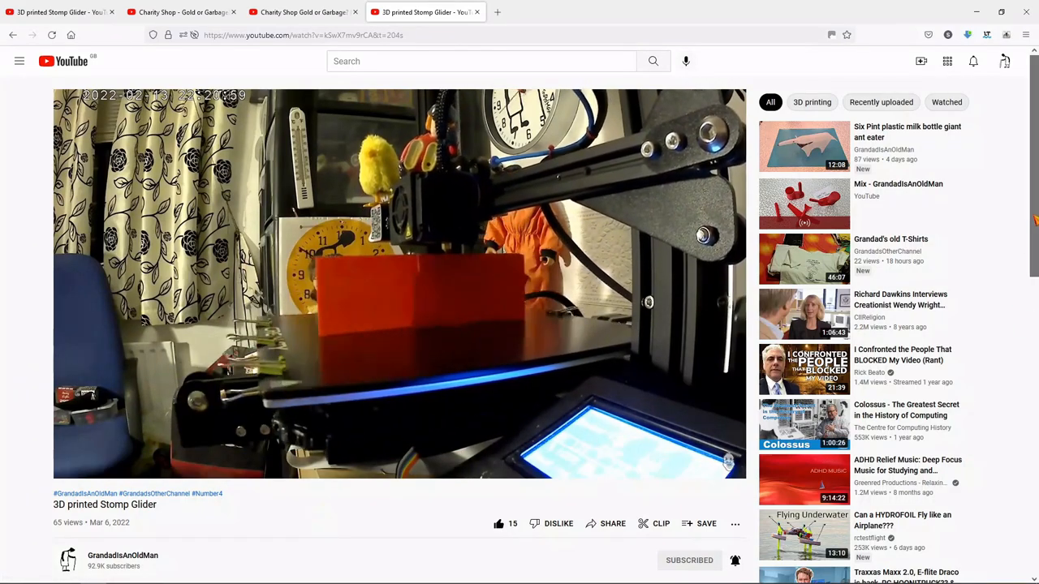
Step: Open the 'Grandad's old T-Shirts' video in a new tab and switch to it
{"action": "scroll", "scroll_direction": "down", "scroll_amount": 3}
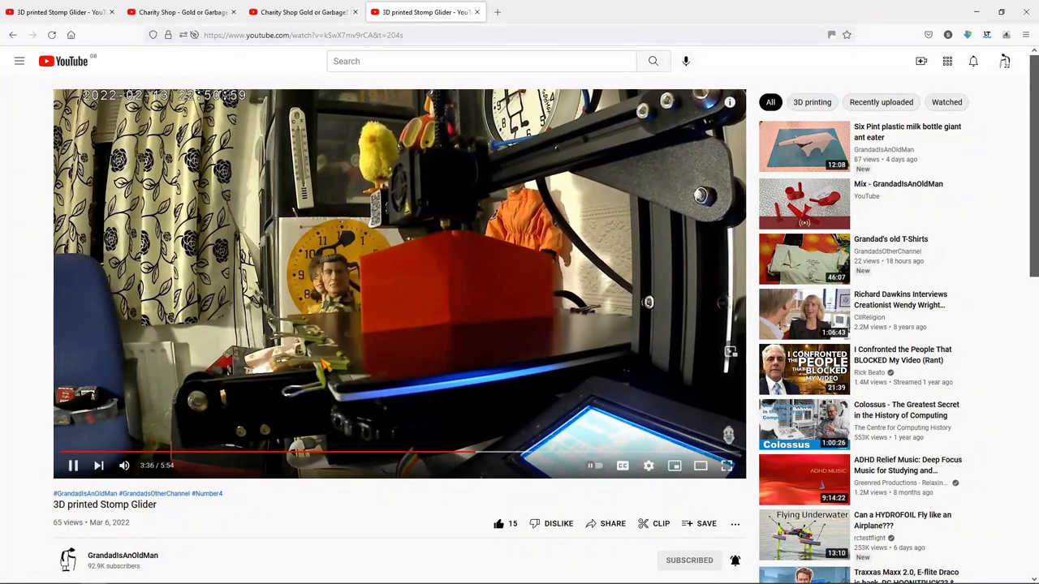
{"action": "right_click", "coordinate": [804, 259]}
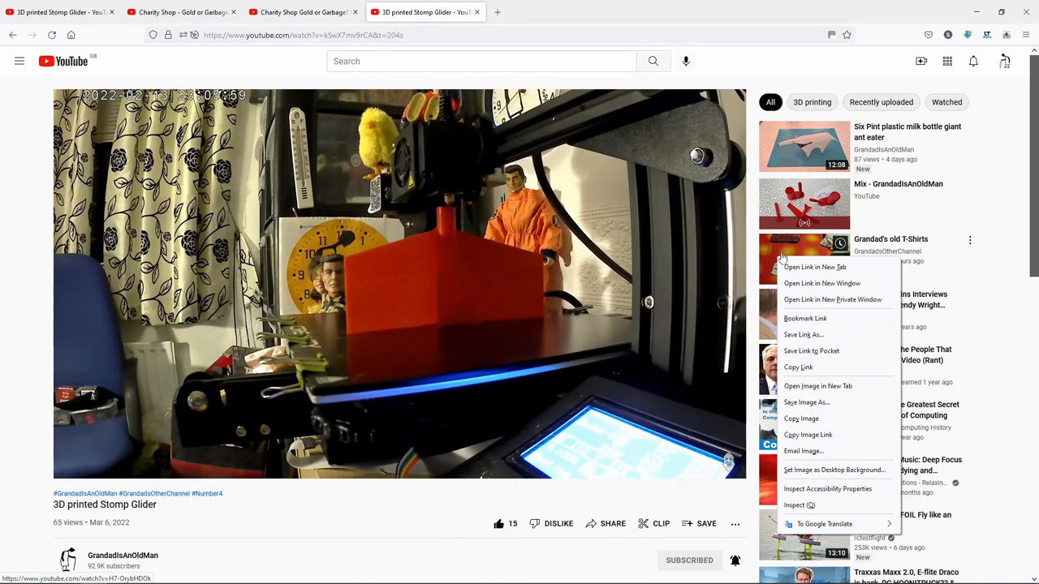
{"action": "left_click", "coordinate": [815, 266]}
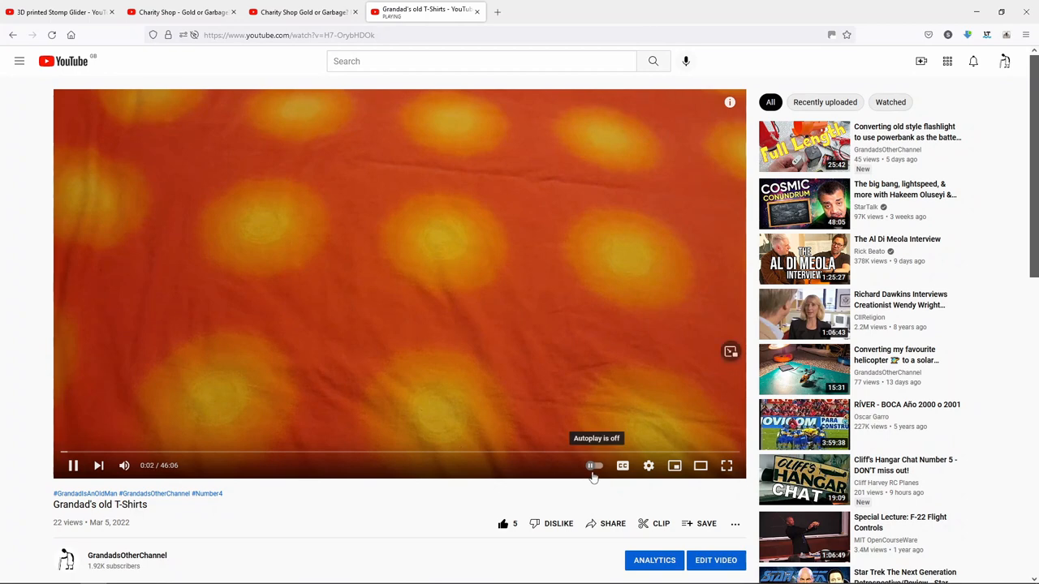
{"action": "mouse_move", "coordinate": [666, 354]}
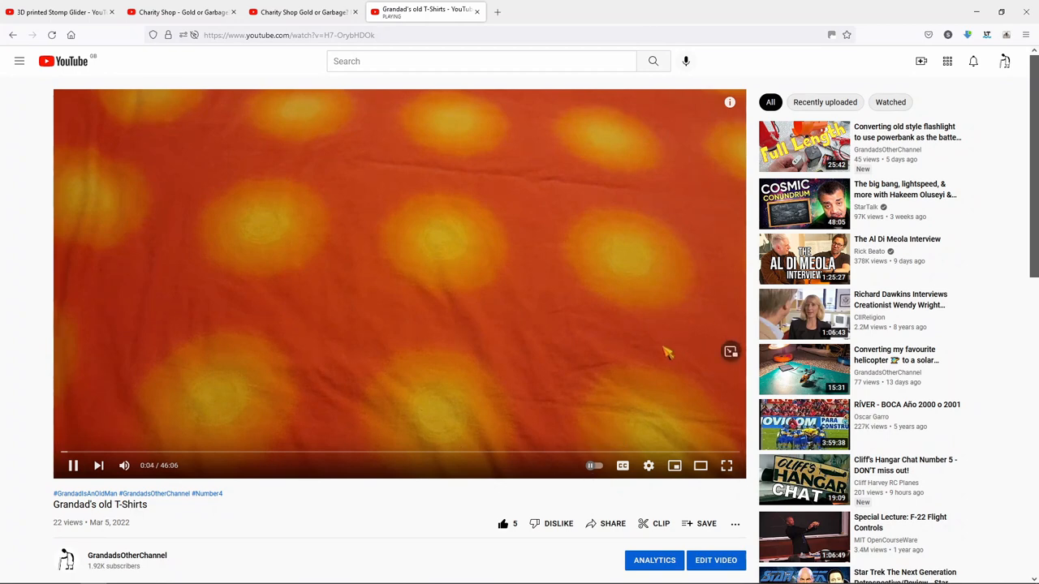
{"action": "mouse_move", "coordinate": [713, 231]}
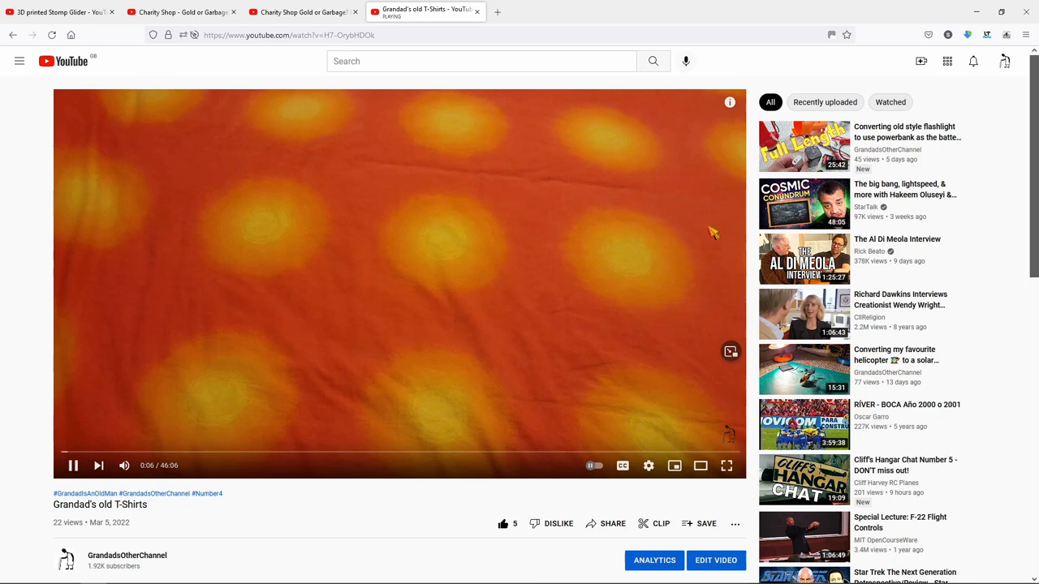
{"action": "left_click", "coordinate": [398, 284]}
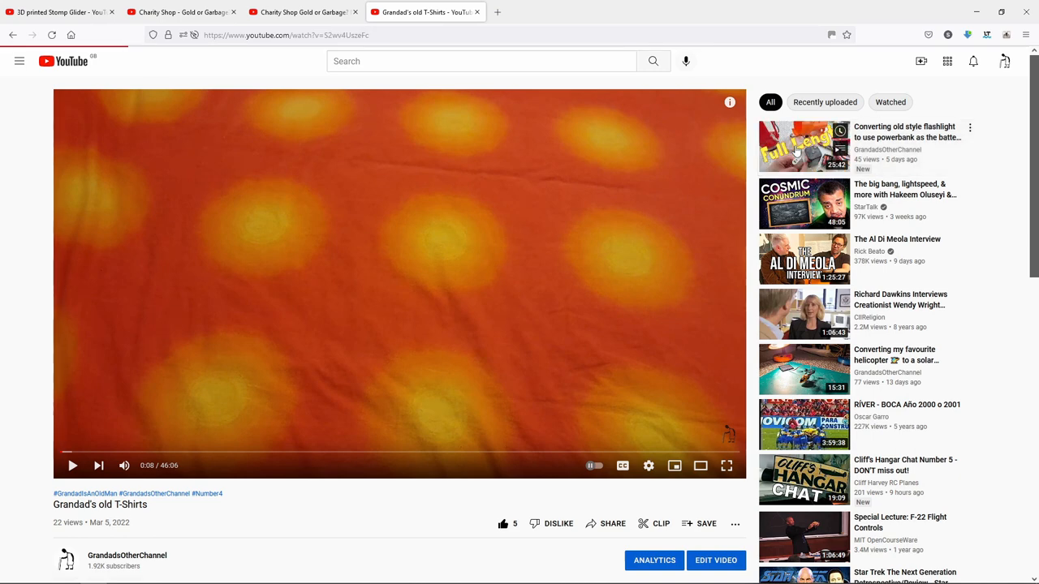
Step: Open the flashlight conversion video, then switch to the new LED swap tab
{"action": "left_click", "coordinate": [803, 146]}
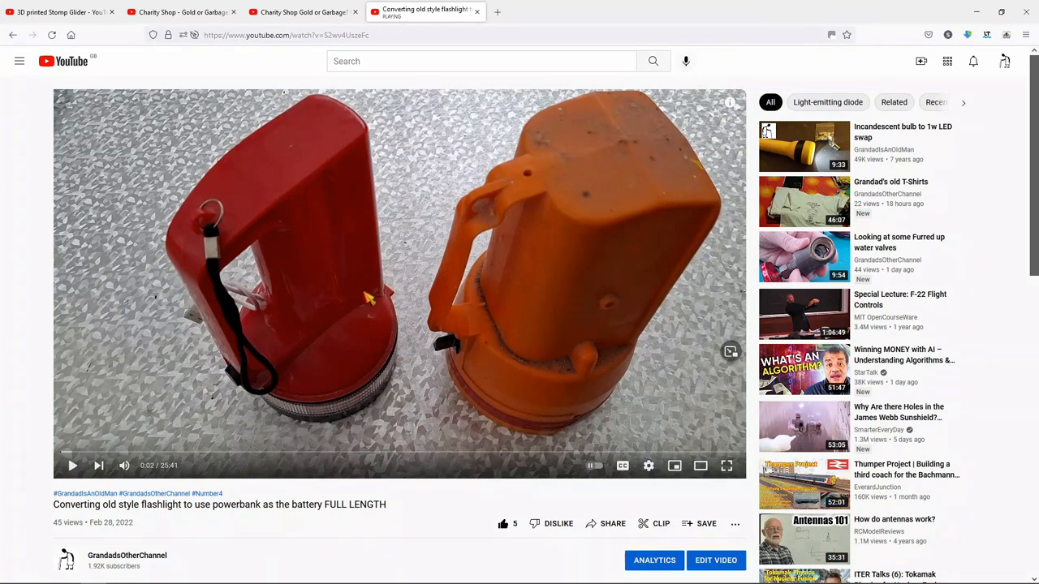
{"action": "mouse_move", "coordinate": [803, 146]}
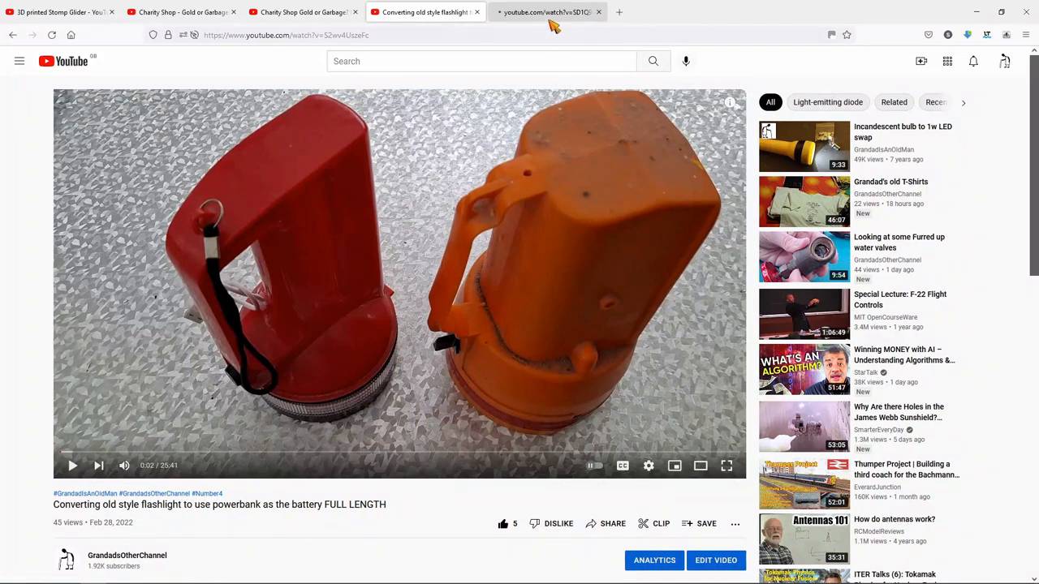
{"action": "left_click", "coordinate": [803, 146]}
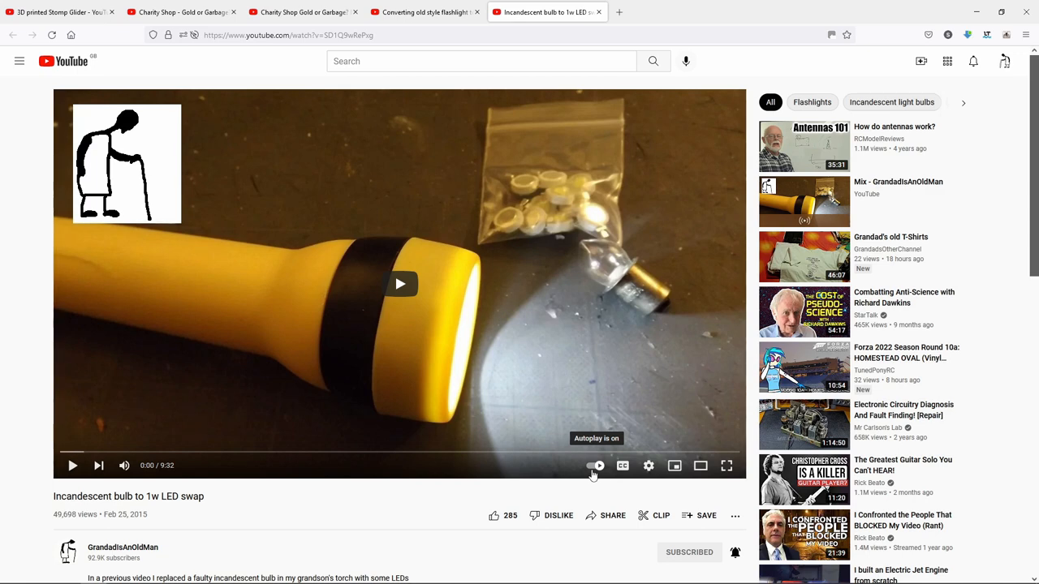
{"action": "left_click", "coordinate": [594, 465]}
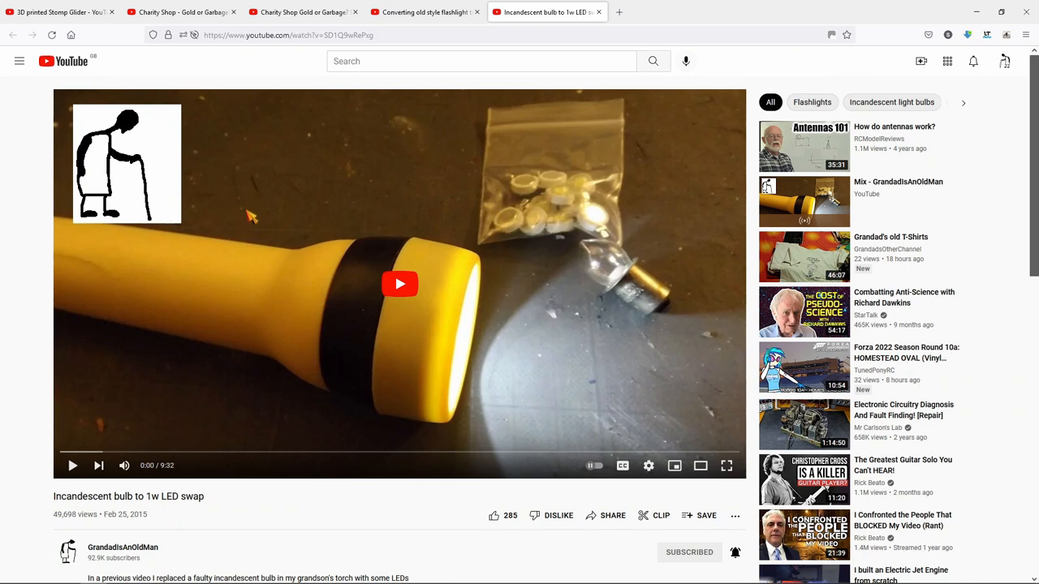
{"action": "scroll", "scroll_direction": "down", "scroll_amount": 3}
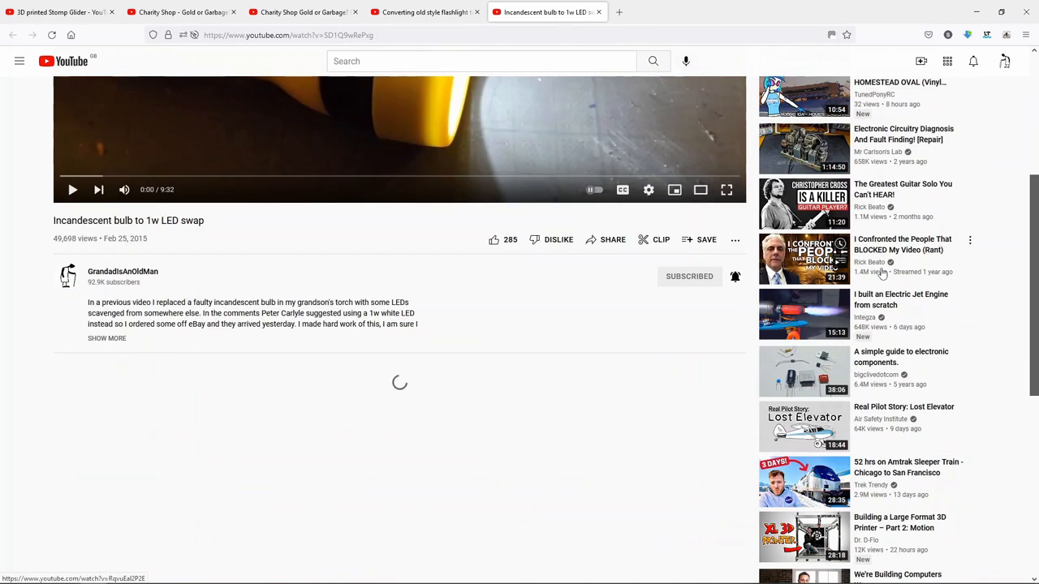
{"action": "scroll", "scroll_direction": "down", "scroll_amount": 3}
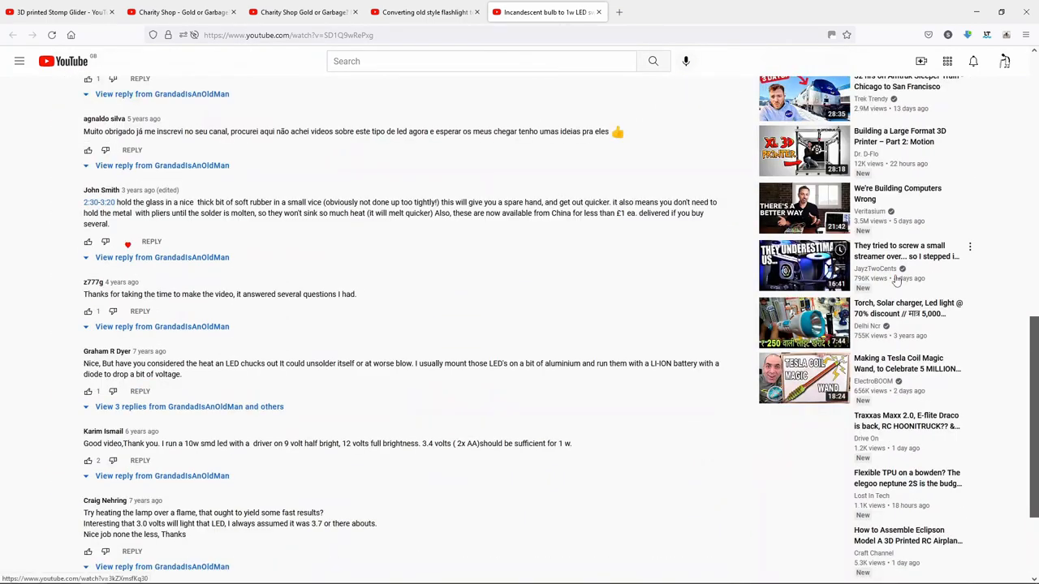
{"action": "scroll", "scroll_direction": "down", "scroll_amount": 3}
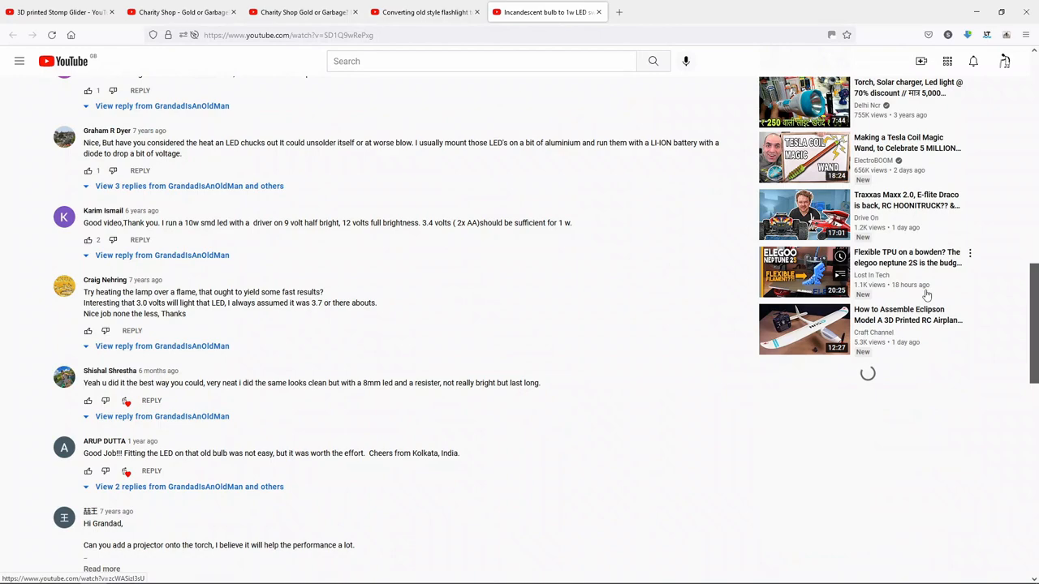
{"action": "scroll", "scroll_direction": "down", "scroll_amount": 3}
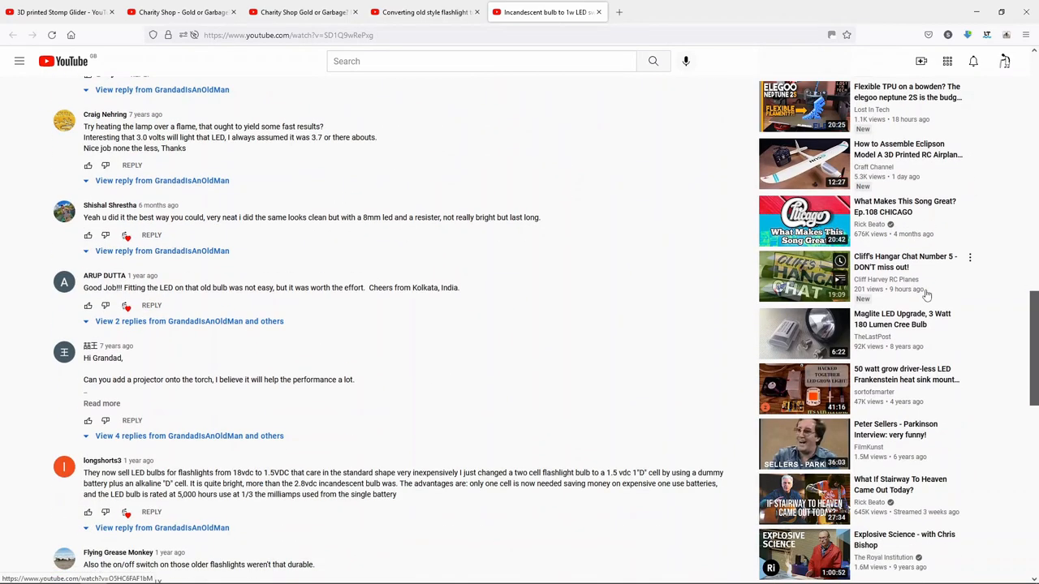
{"action": "scroll", "scroll_direction": "down", "scroll_amount": 3}
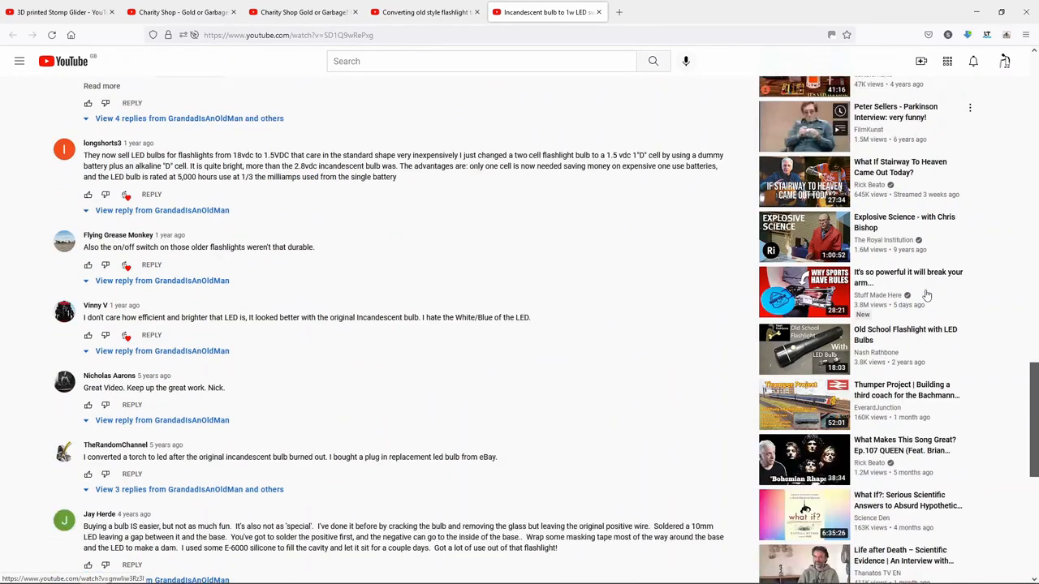
{"action": "scroll", "scroll_direction": "down", "scroll_amount": 3}
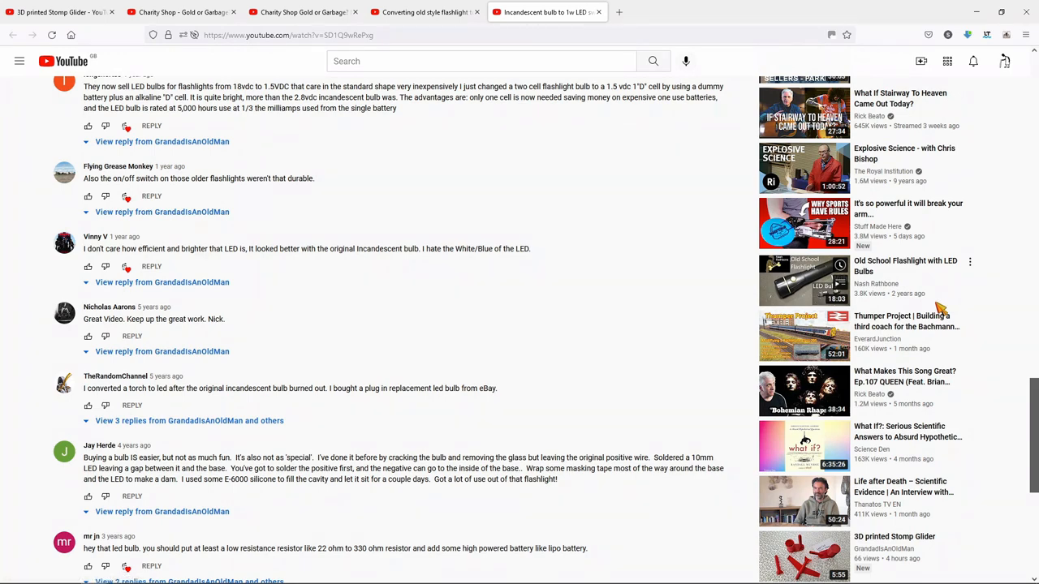
{"action": "scroll", "scroll_direction": "down", "scroll_amount": 3}
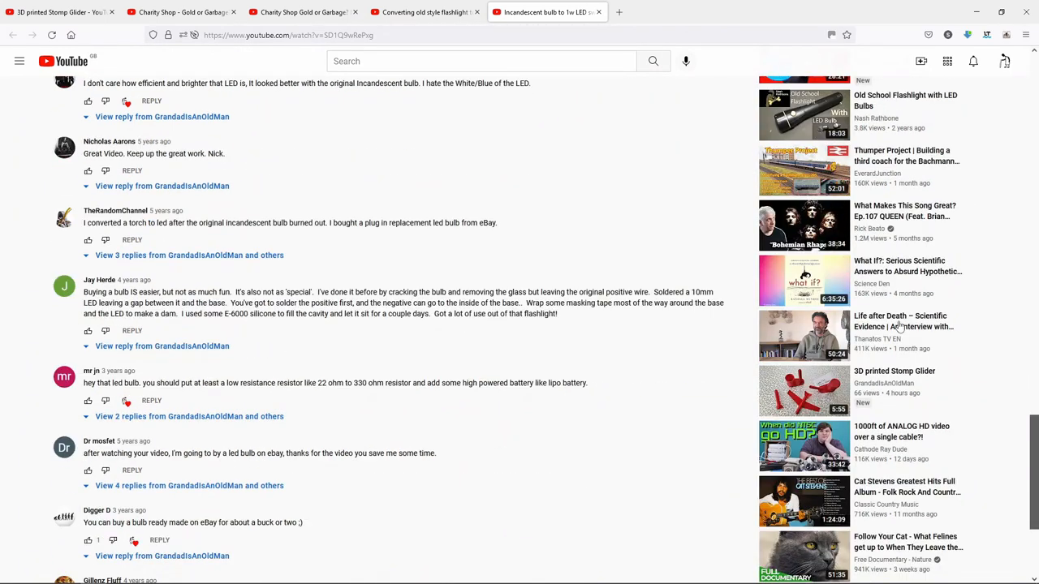
Step: Open and pause the Stomp Glider video, then open the Jumper T-Pro video in a new tab
{"action": "left_click", "coordinate": [804, 391]}
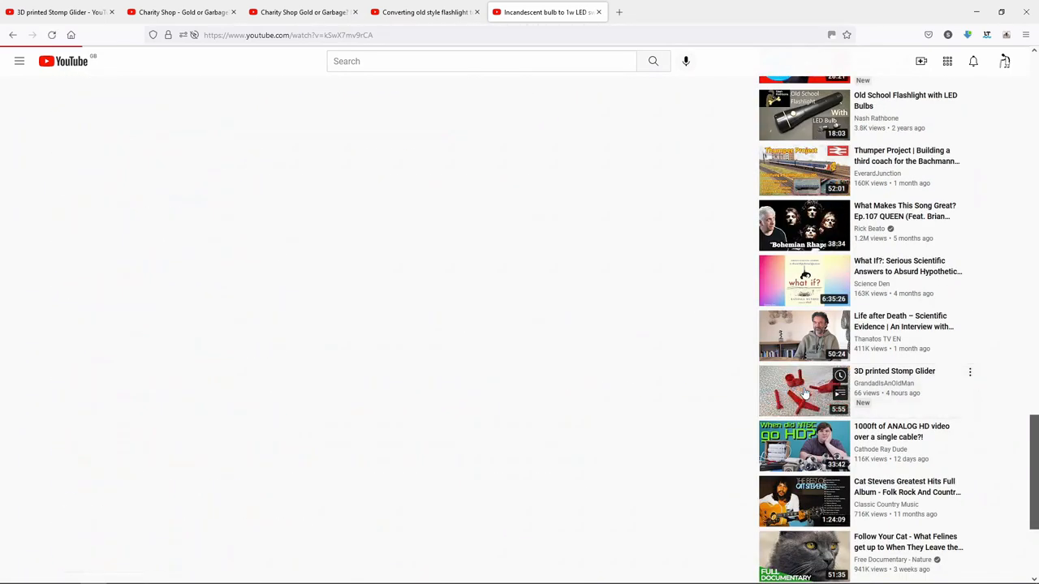
{"action": "left_click", "coordinate": [804, 390]}
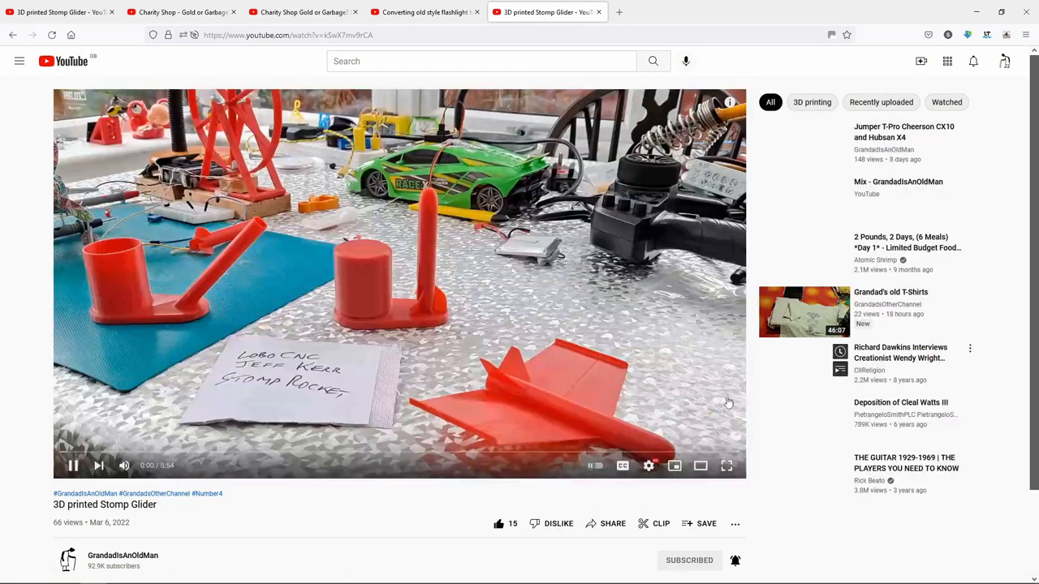
{"action": "left_click", "coordinate": [595, 464]}
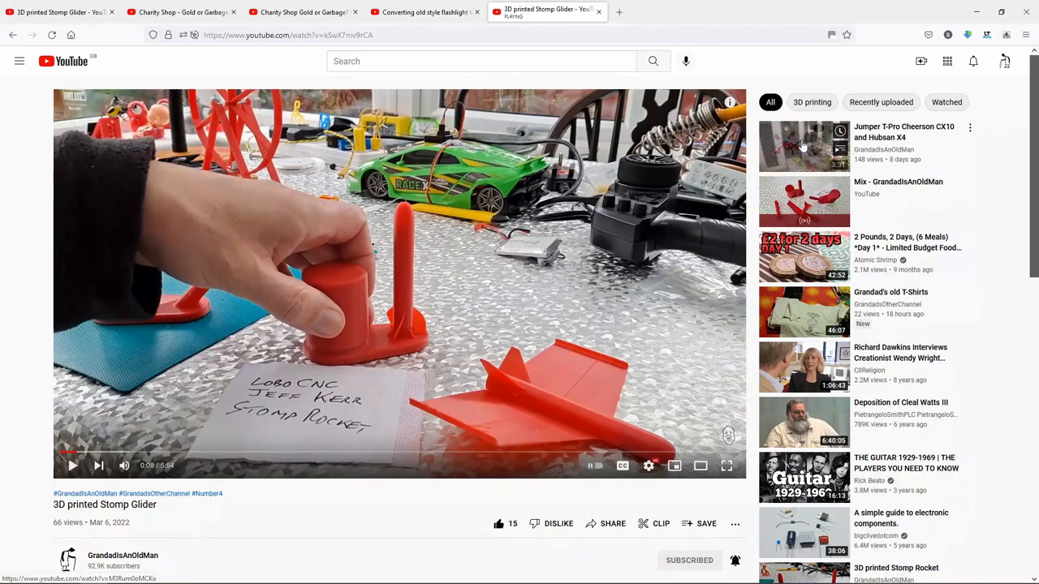
{"action": "middle_click", "coordinate": [804, 146]}
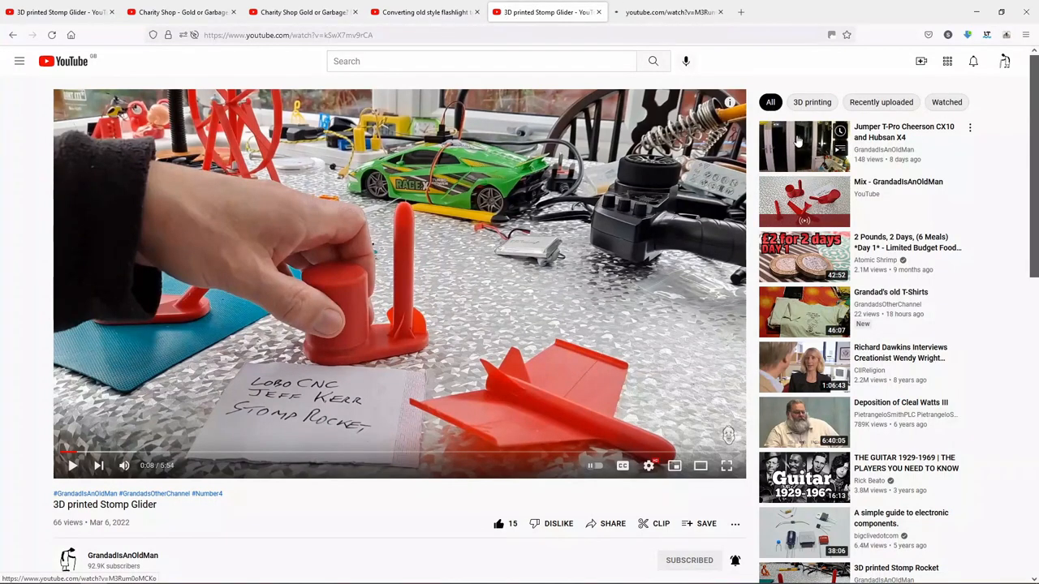
{"action": "mouse_move", "coordinate": [669, 12]}
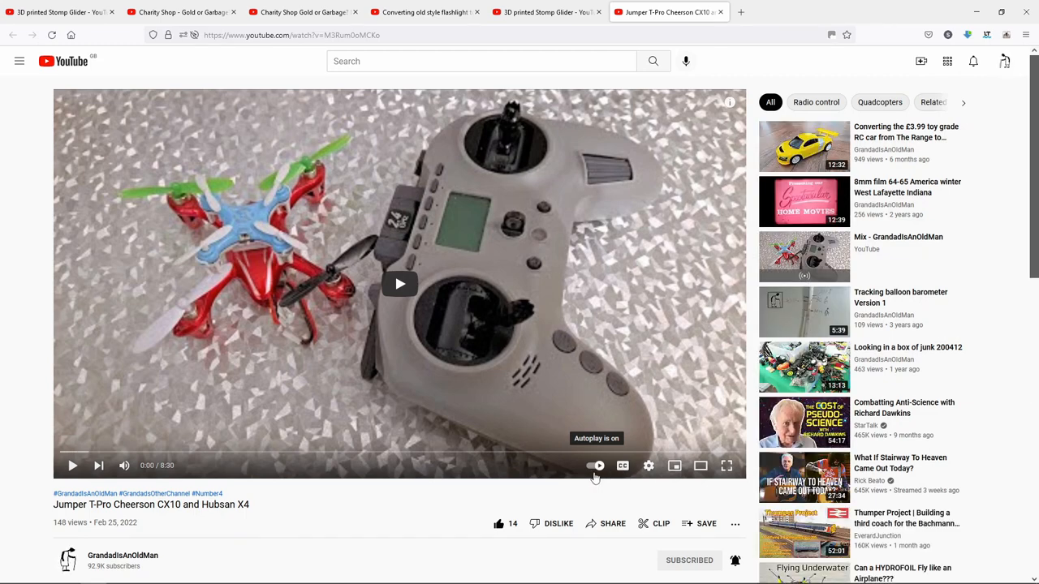
Step: Switch autoplay off, then open the 'Converting the £3.99 toy RC car' video
{"action": "left_click", "coordinate": [598, 464]}
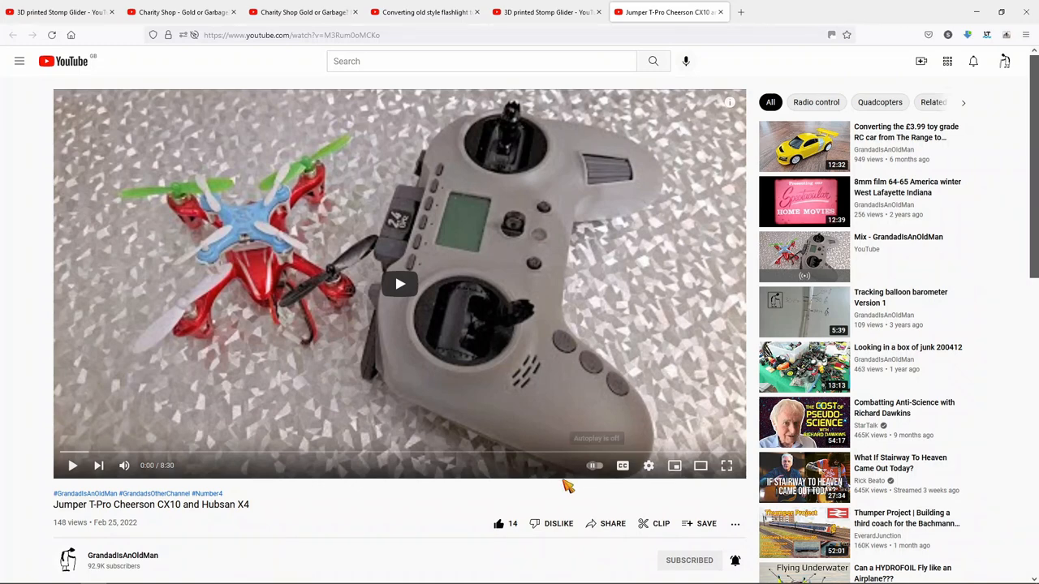
{"action": "mouse_move", "coordinate": [955, 138]}
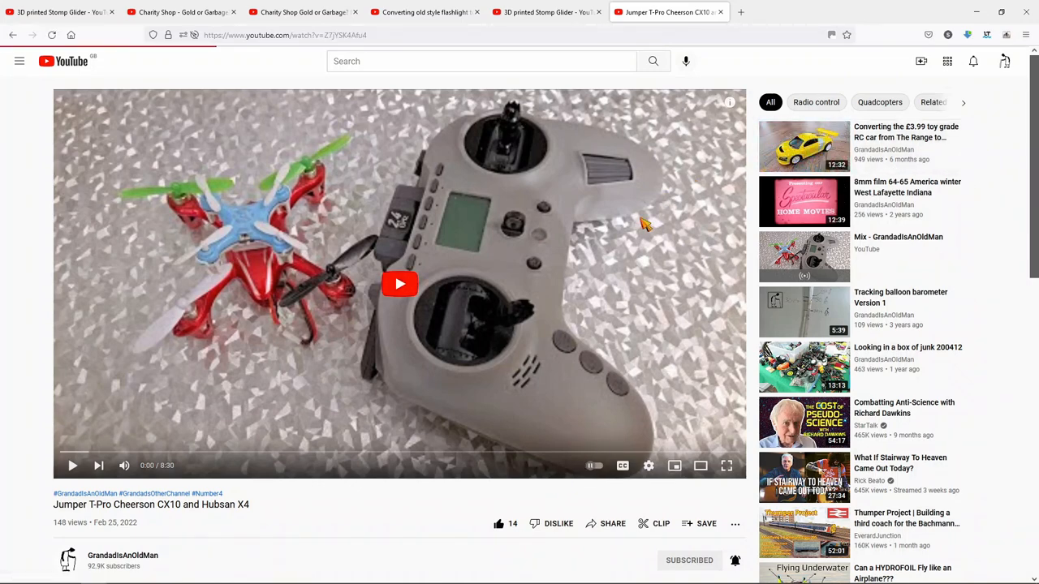
{"action": "left_click", "coordinate": [804, 146]}
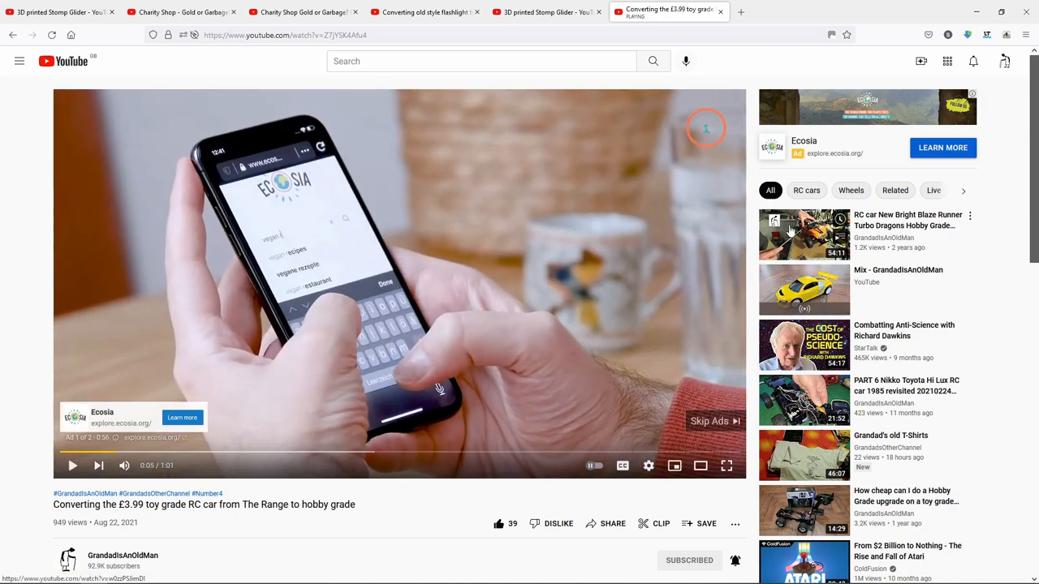
Step: Open the New Bright Blaze Runner RC car video in a new tab via its link menu
{"action": "right_click", "coordinate": [805, 233]}
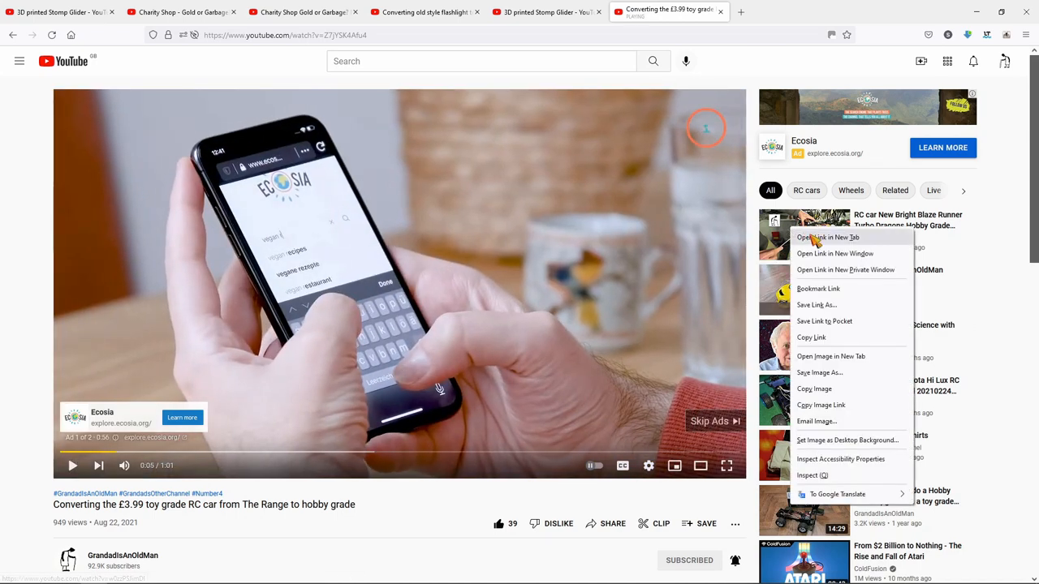
{"action": "left_click", "coordinate": [828, 237]}
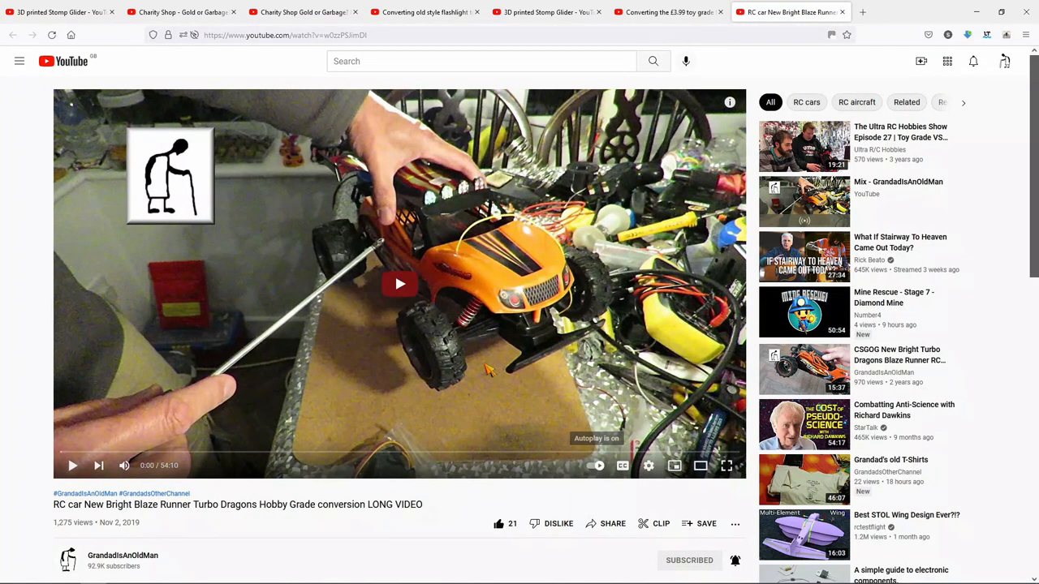
{"action": "mouse_move", "coordinate": [153, 112]}
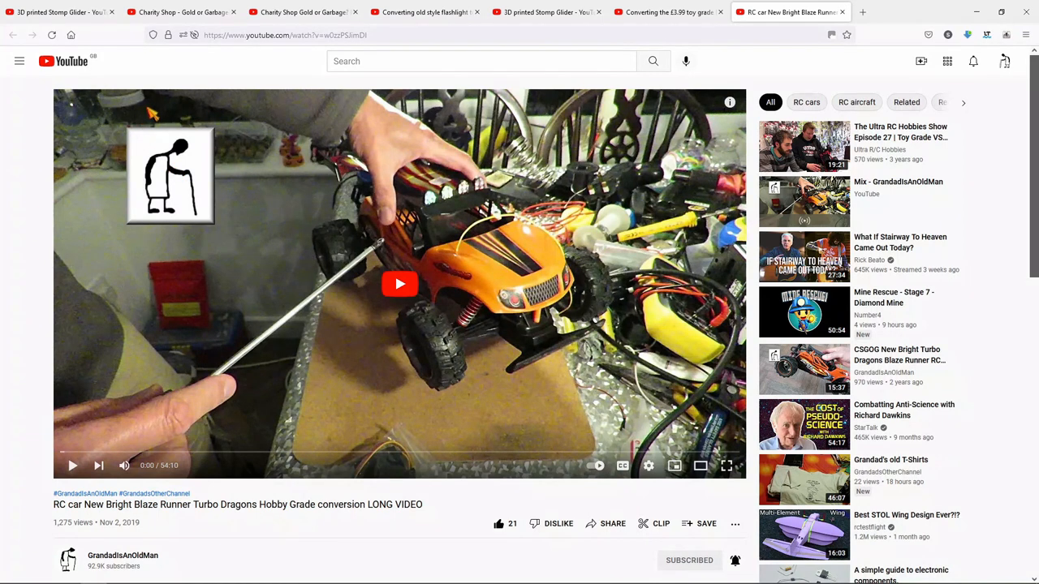
{"action": "mouse_move", "coordinate": [156, 107]}
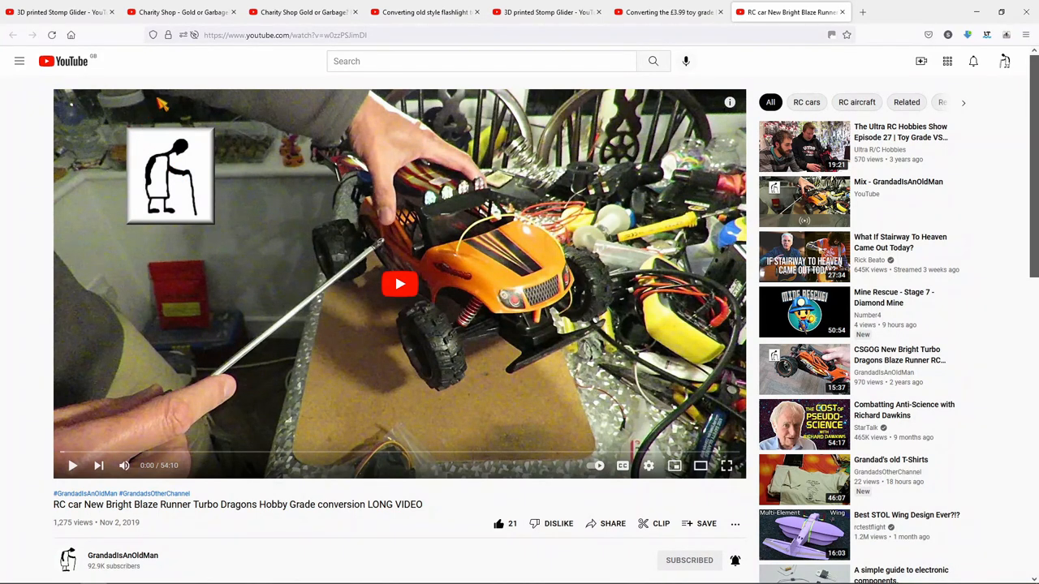